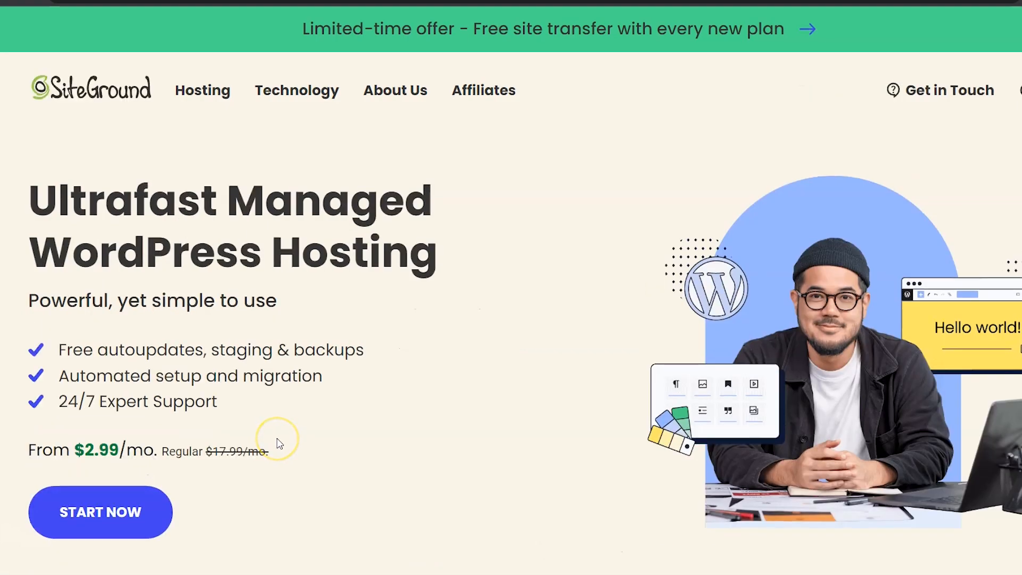
# Step: Choose the StartUp WordPress hosting plan via GET PLAN to reach the Add Domain step
pyautogui.scroll(-3)
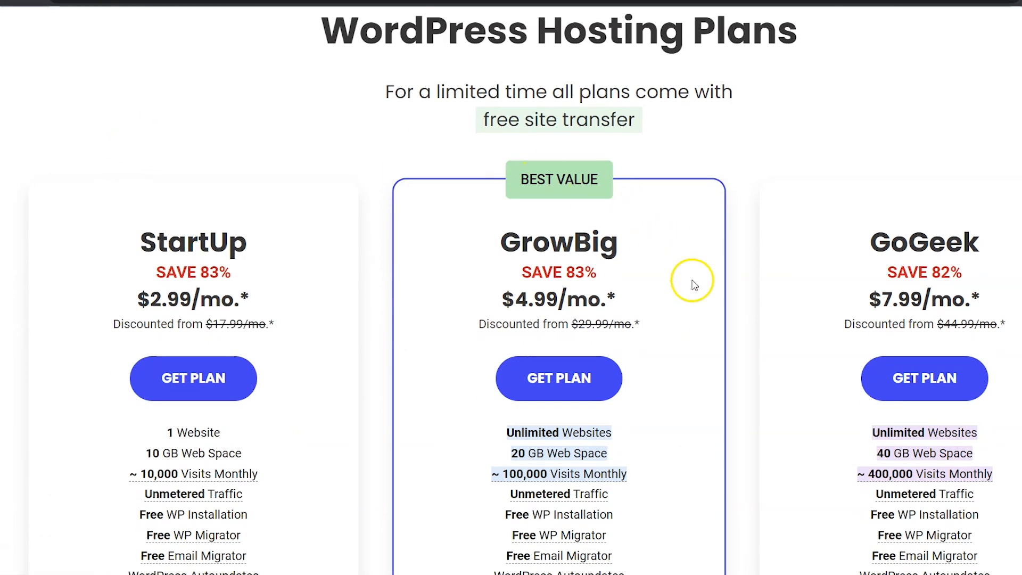
pyautogui.moveTo(64, 230)
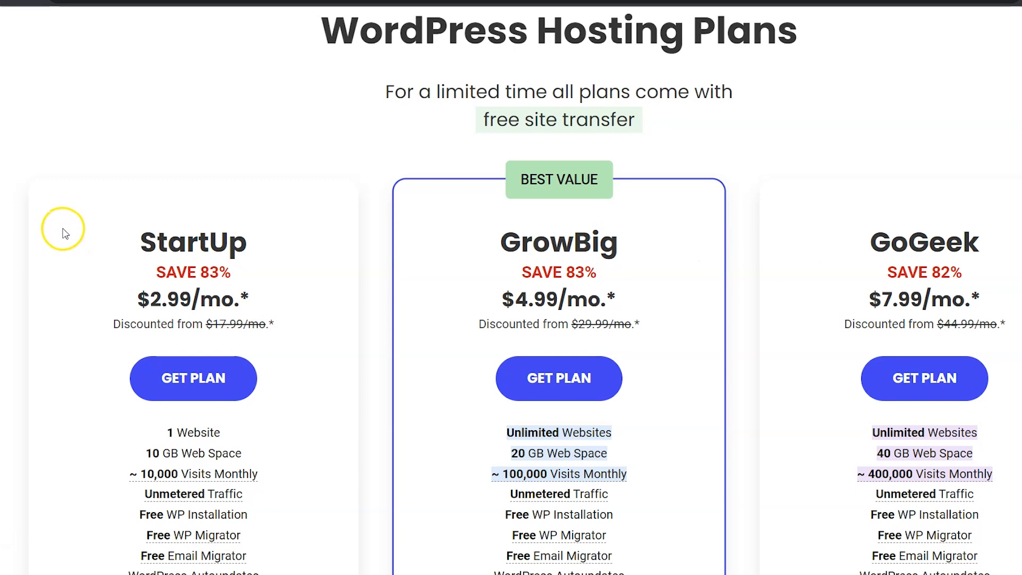
pyautogui.scroll(-3)
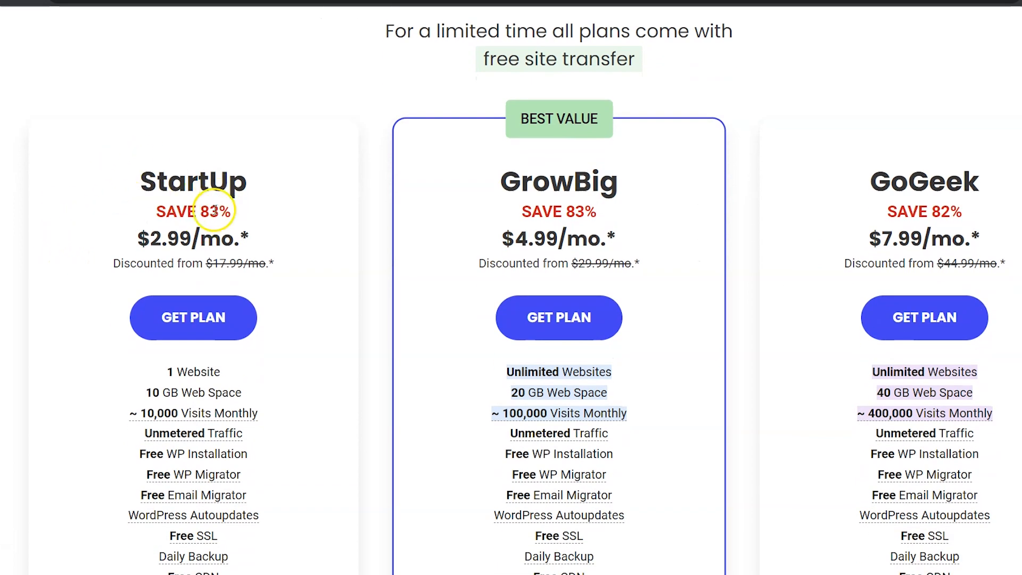
pyautogui.moveTo(116, 194)
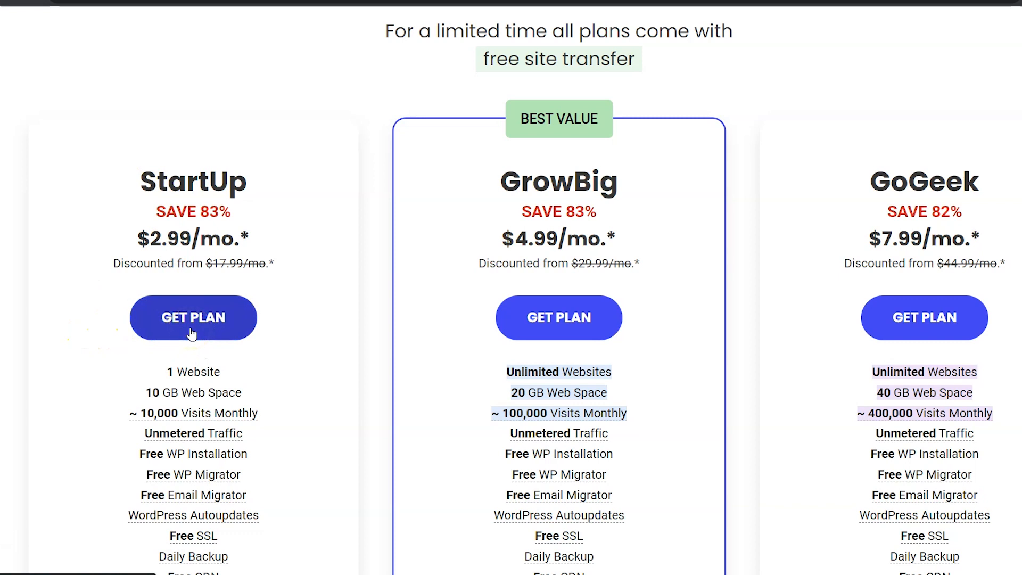
pyautogui.click(193, 319)
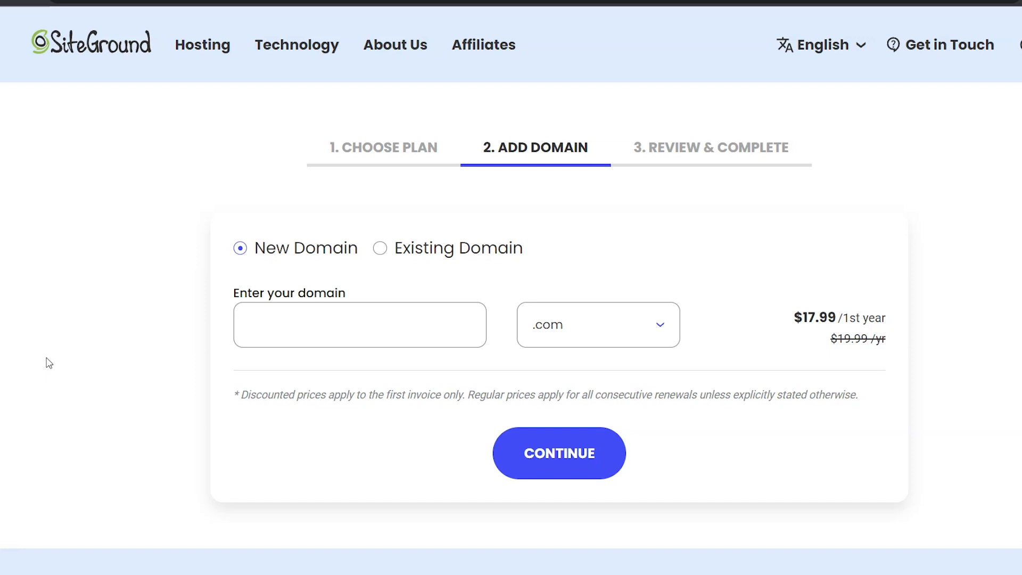
pyautogui.moveTo(379, 248)
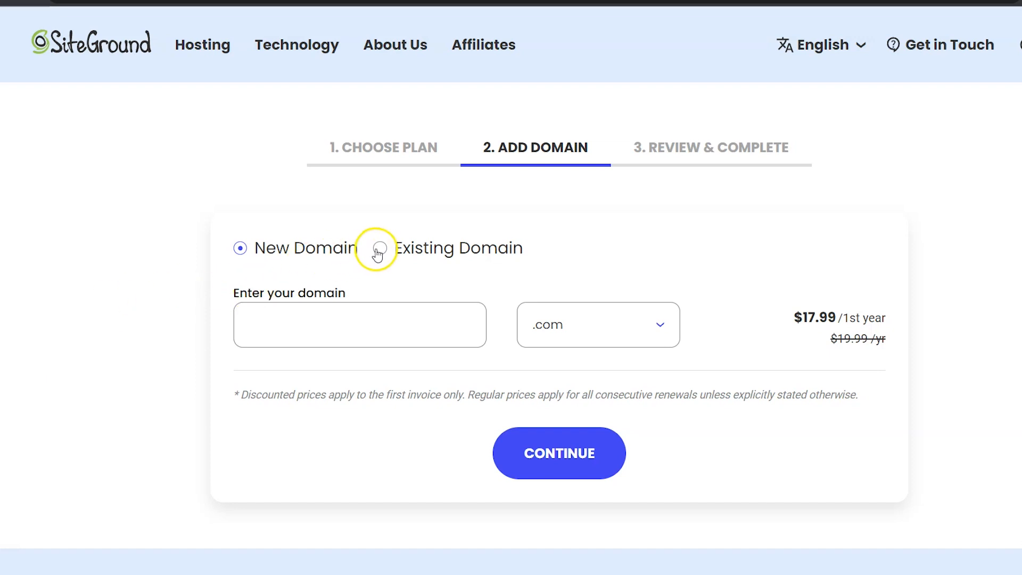
# Step: Attach existing domain nicoleissocoolsocool.com to the order and continue to review and checkout
pyautogui.click(380, 248)
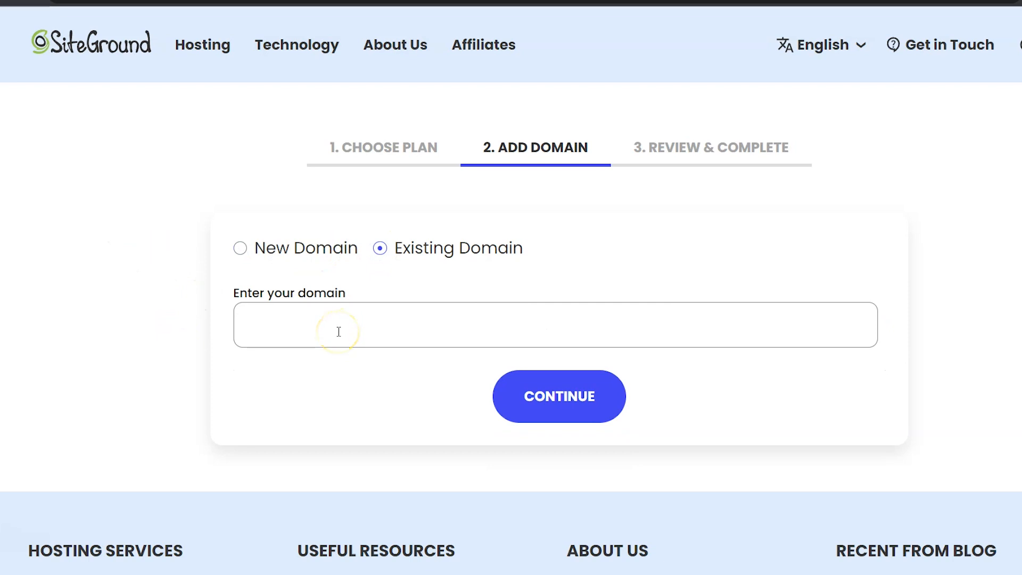
pyautogui.write('nicoleissocoolsocool.com')
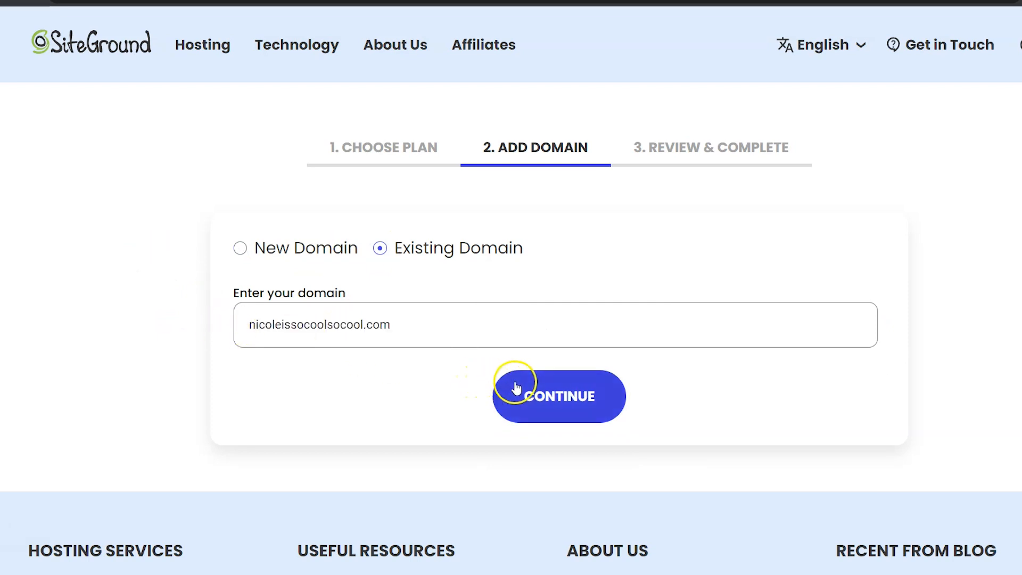
pyautogui.click(558, 396)
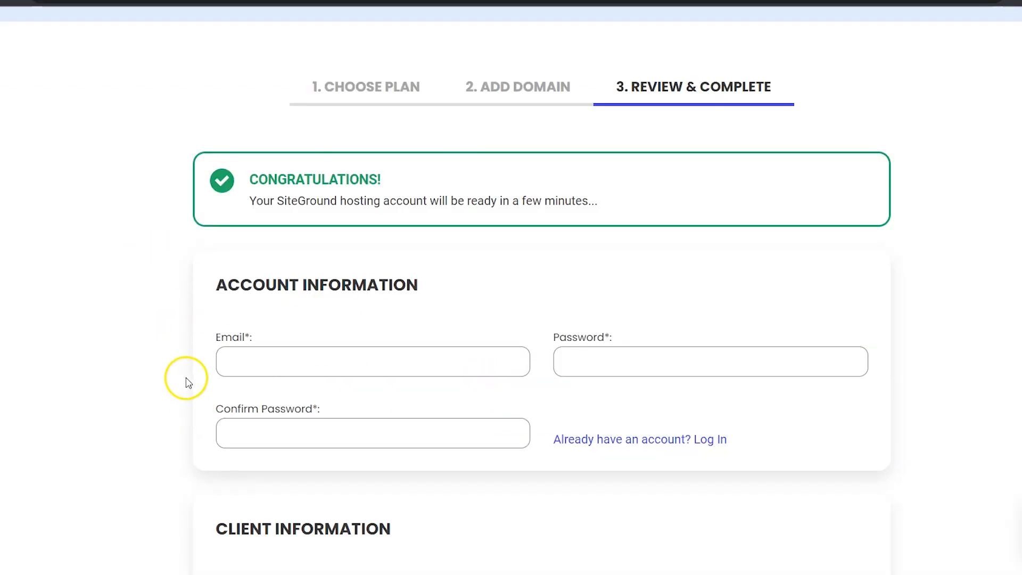
# Step: Try the 24-month billing period, then set it back to 12 months - BEST DEAL
pyautogui.scroll(-3)
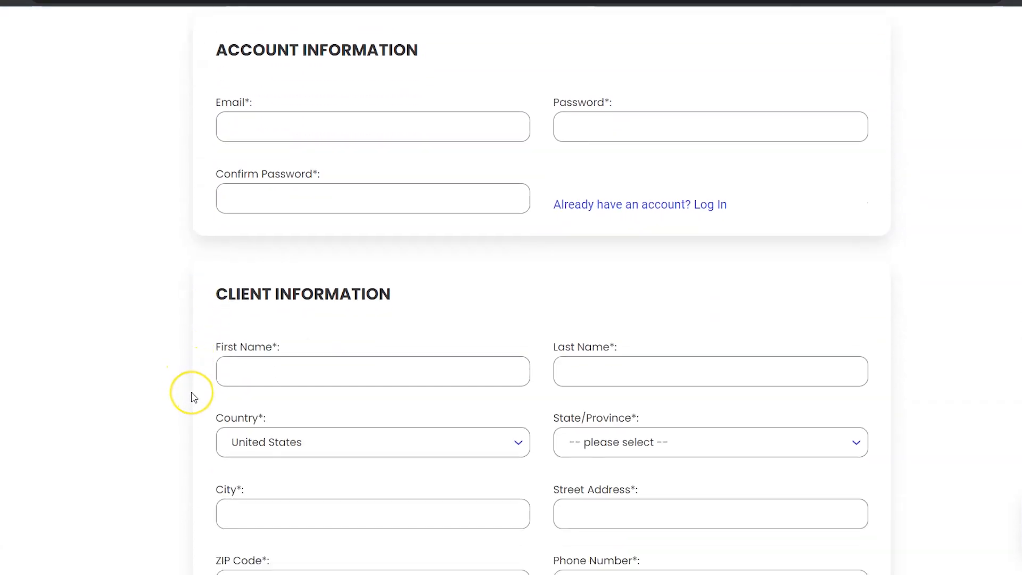
pyautogui.scroll(-3)
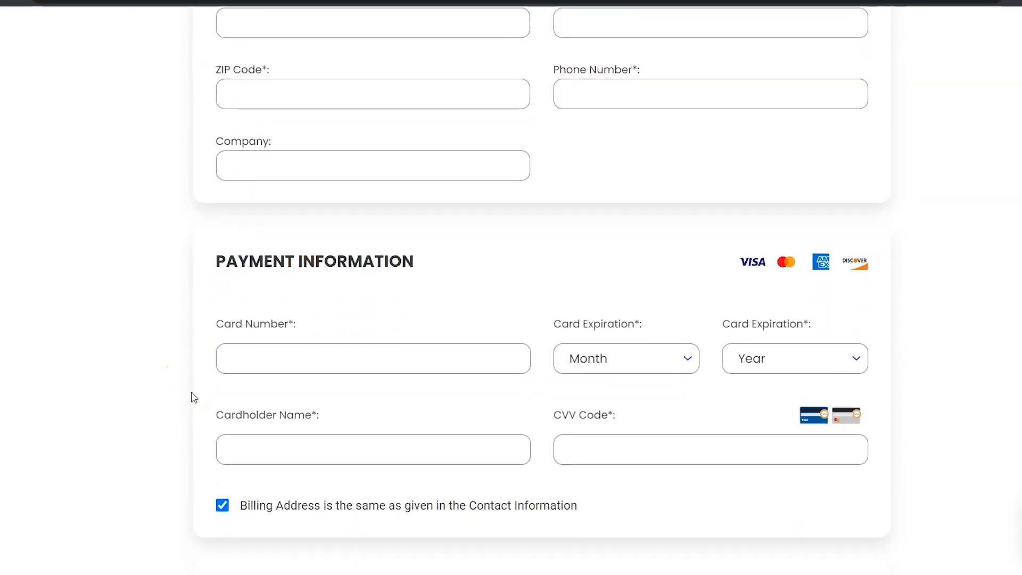
pyautogui.scroll(-3)
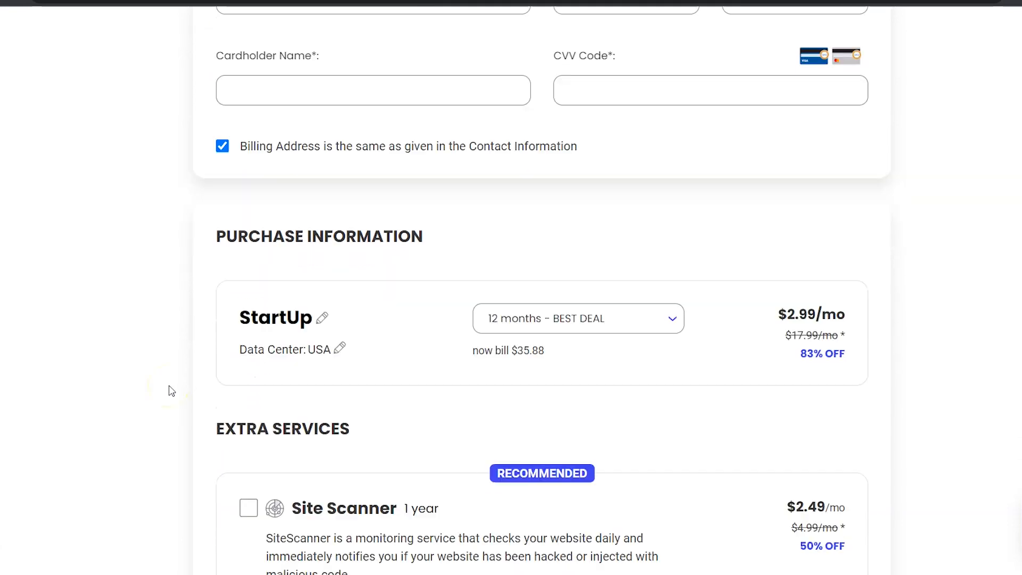
pyautogui.scroll(-3)
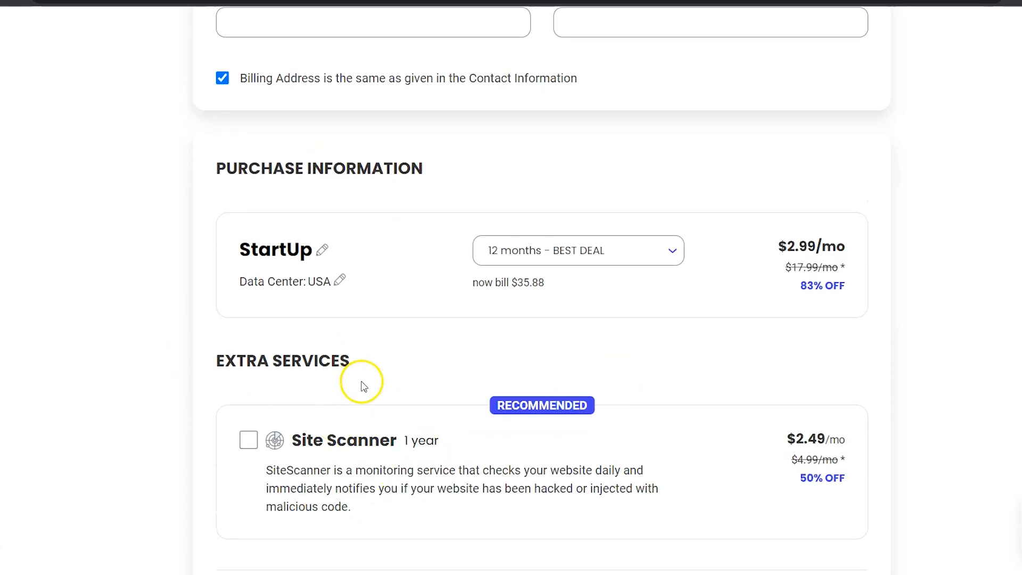
pyautogui.scroll(-3)
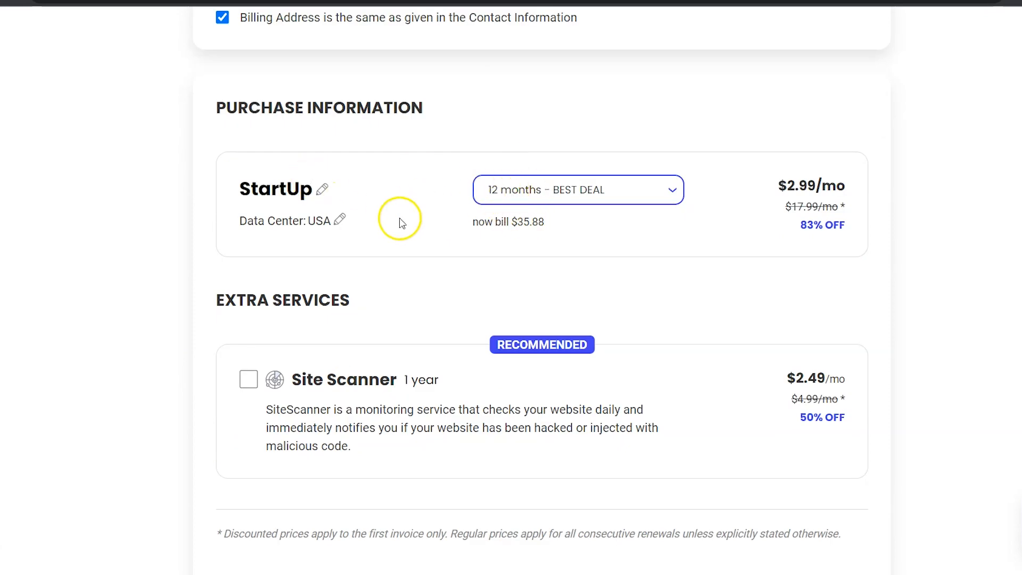
pyautogui.click(576, 190)
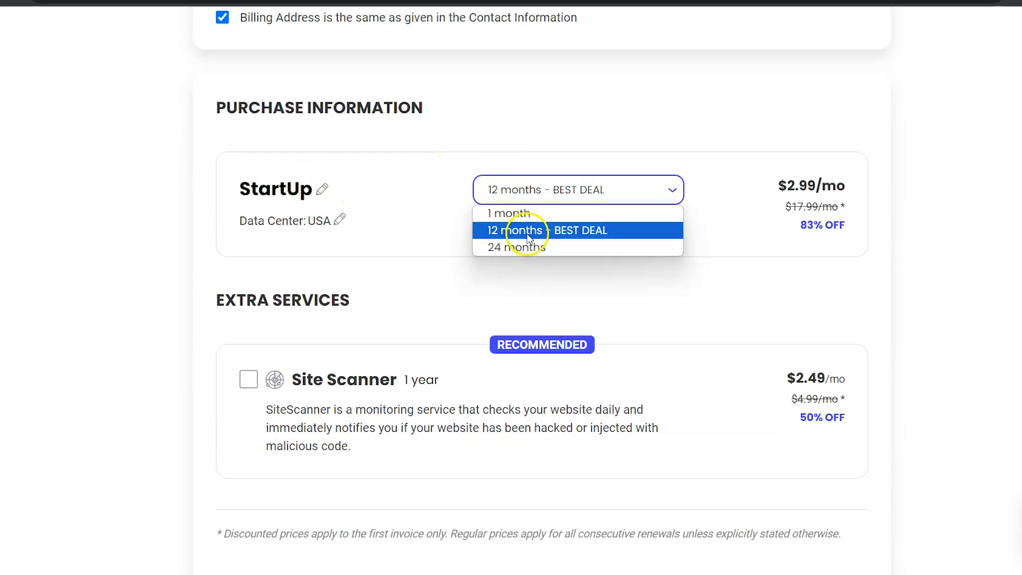
pyautogui.click(514, 246)
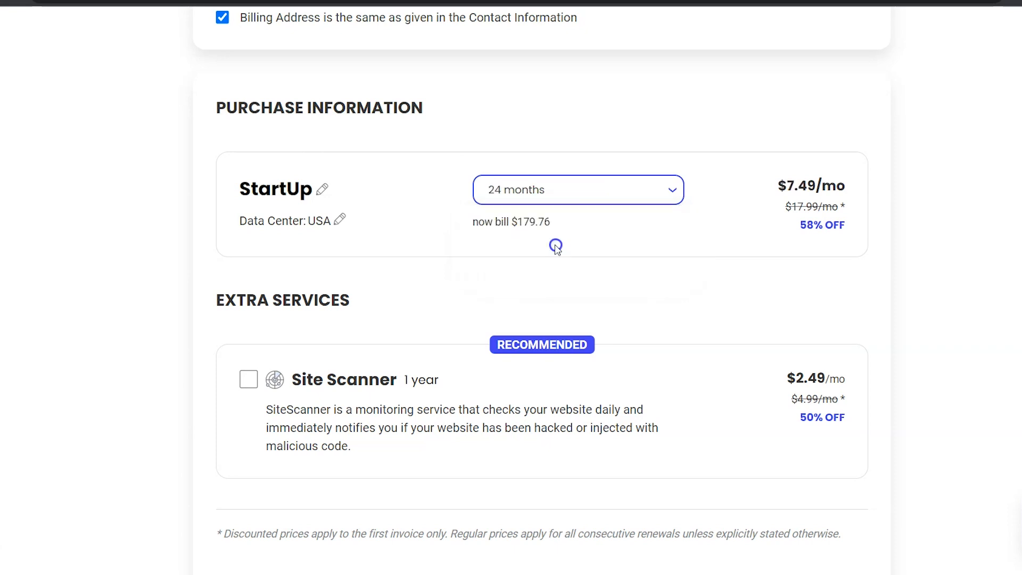
pyautogui.click(578, 190)
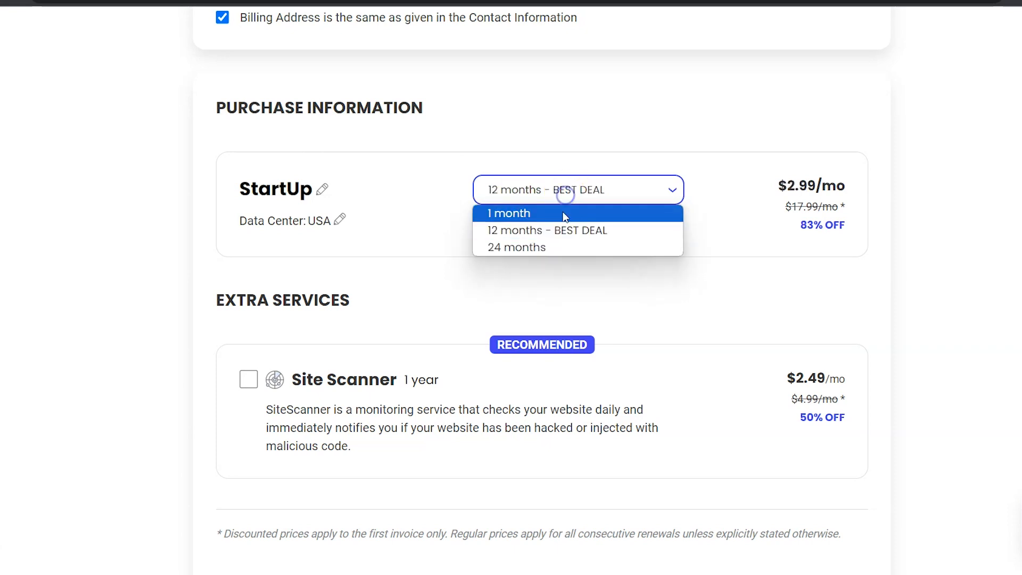
pyautogui.click(547, 230)
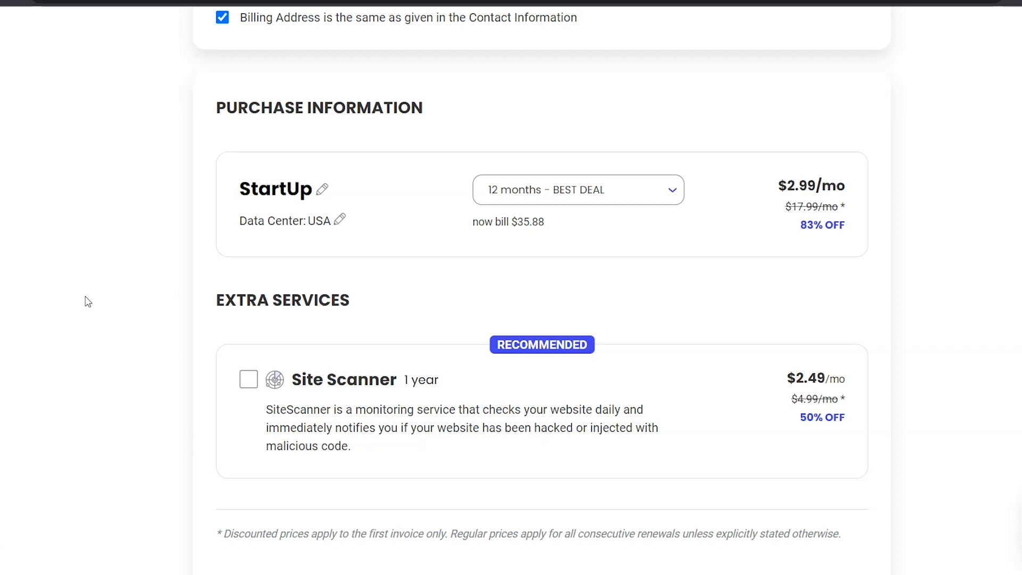
# Step: Pay $35.88 for the 12-month StartUp plan with PAY NOW to create the hosting account
pyautogui.scroll(-3)
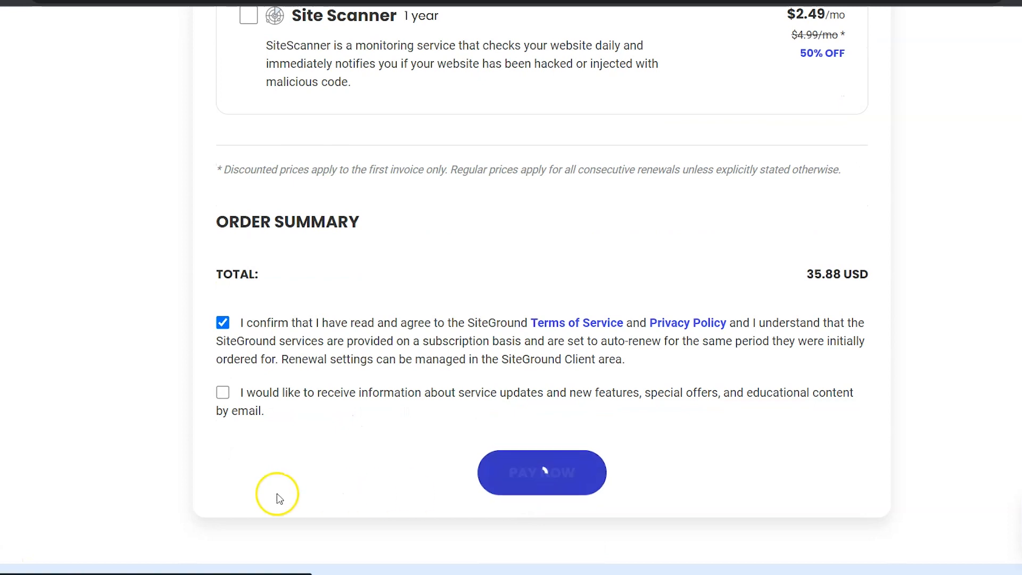
pyautogui.click(541, 473)
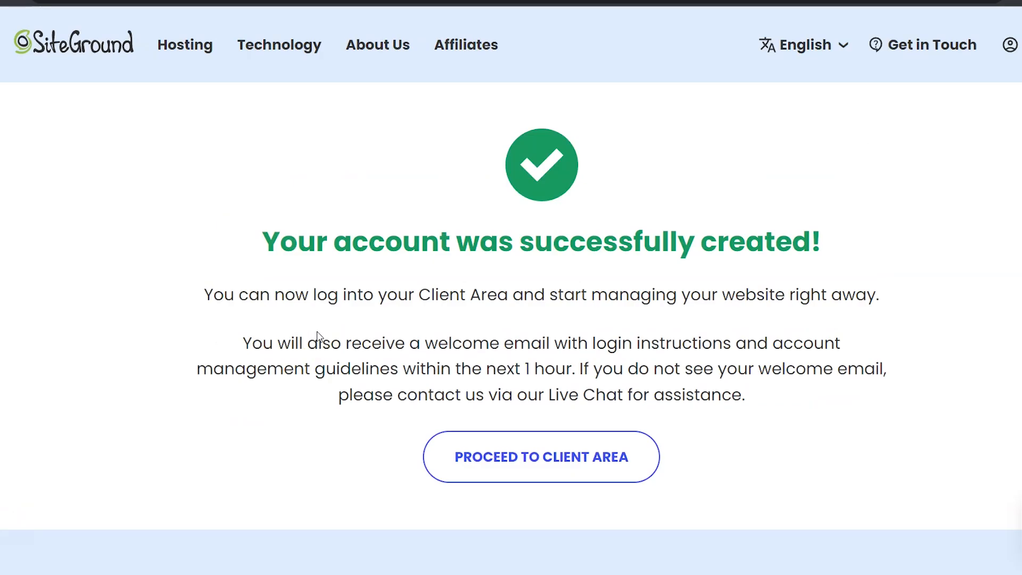
# Step: Proceed to the Client Area, enter the password and log in to the welcome dashboard
pyautogui.click(541, 457)
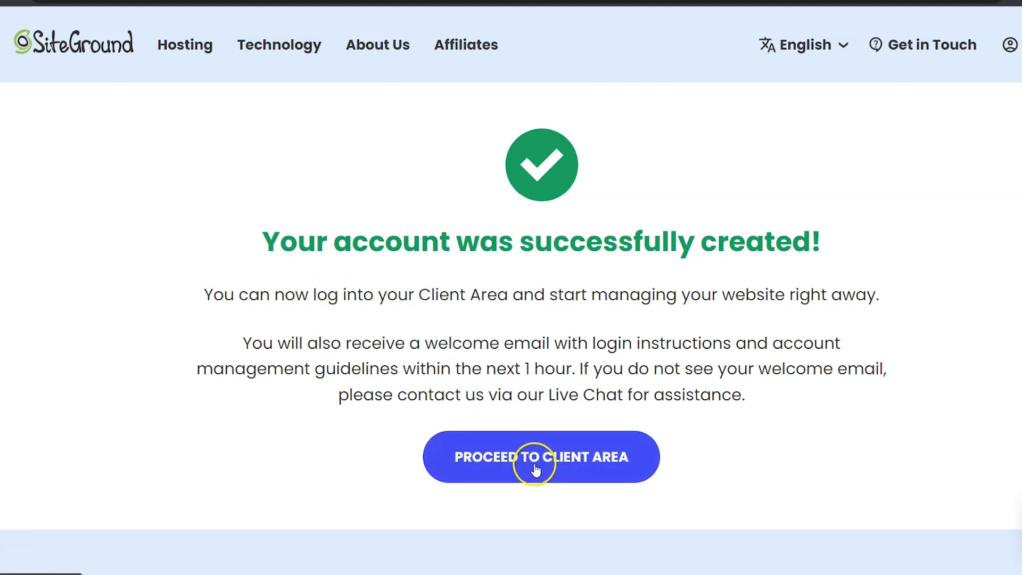
pyautogui.click(541, 457)
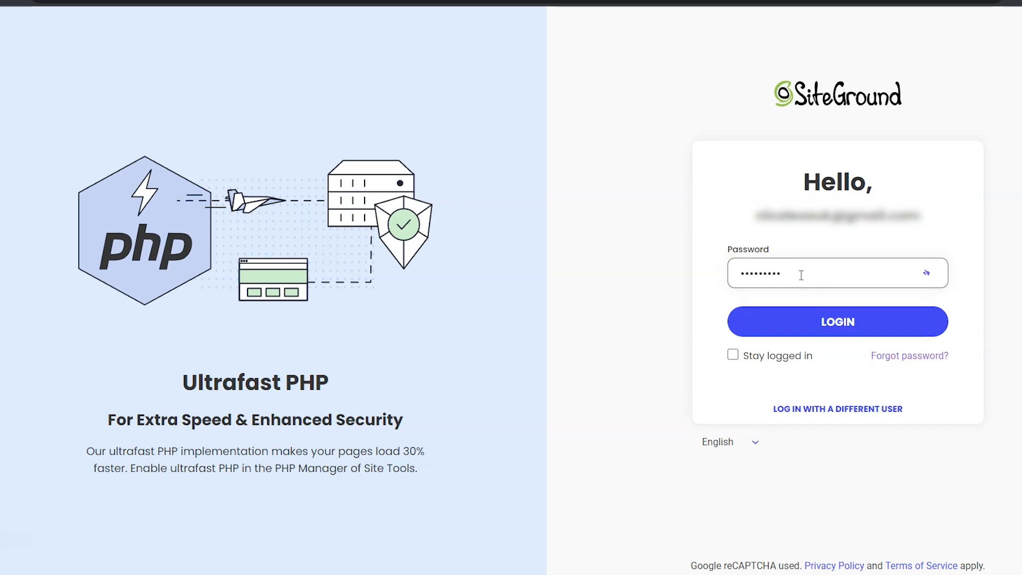
pyautogui.click(837, 322)
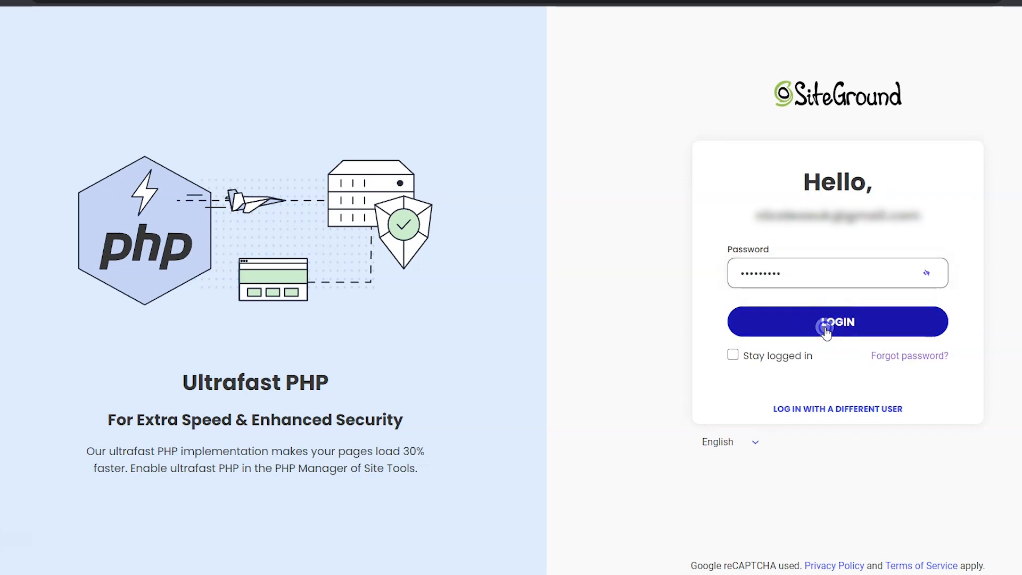
pyautogui.click(837, 322)
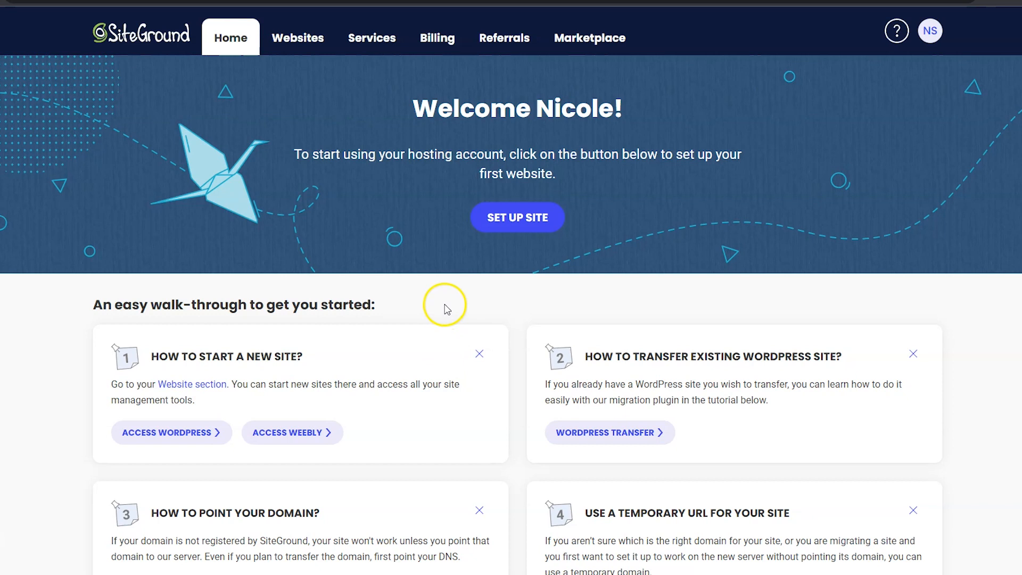
pyautogui.moveTo(517, 217)
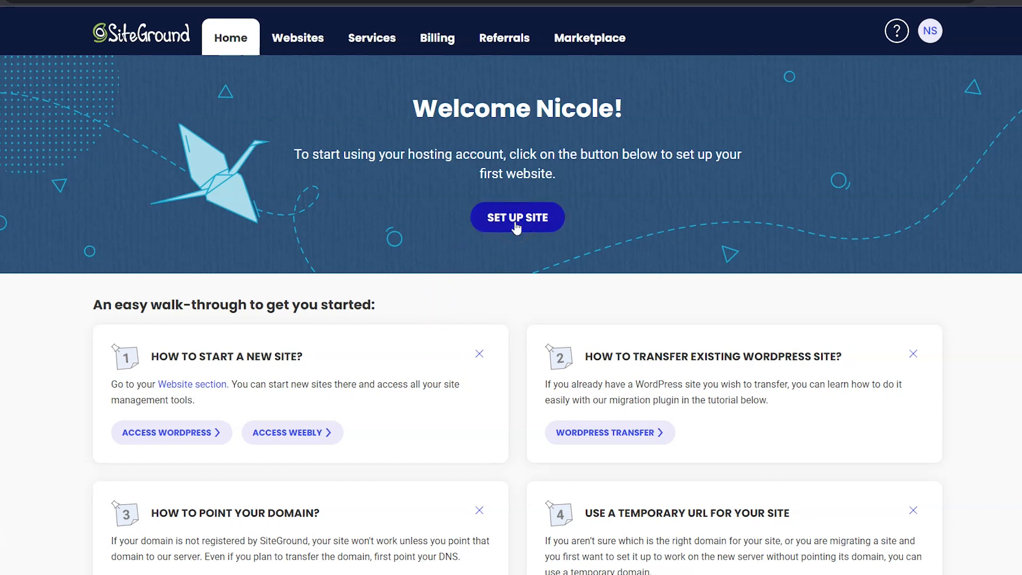
# Step: Start setting up the first website on the existing domain and proceed to Set Up Site
pyautogui.click(518, 218)
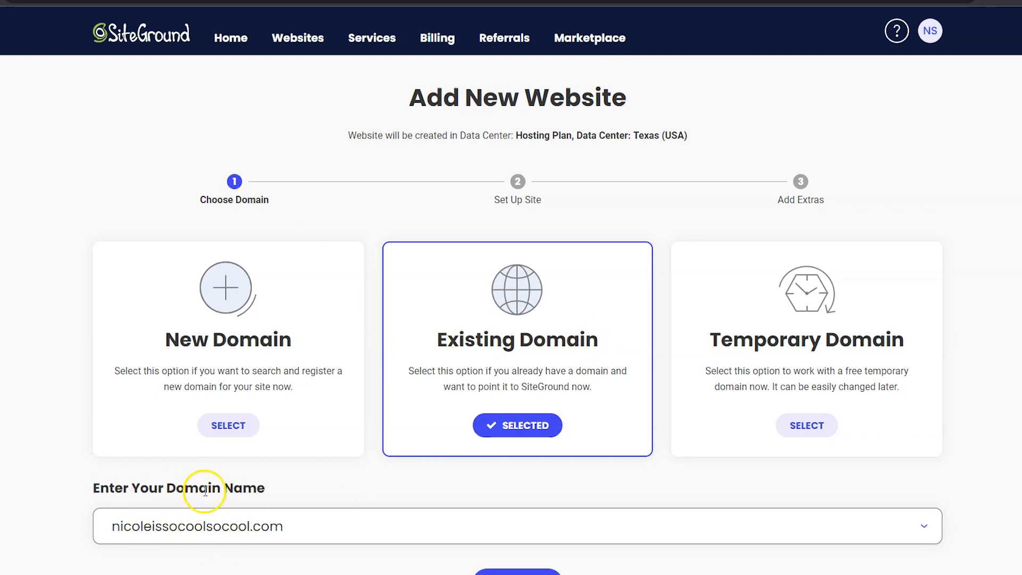
pyautogui.scroll(-3)
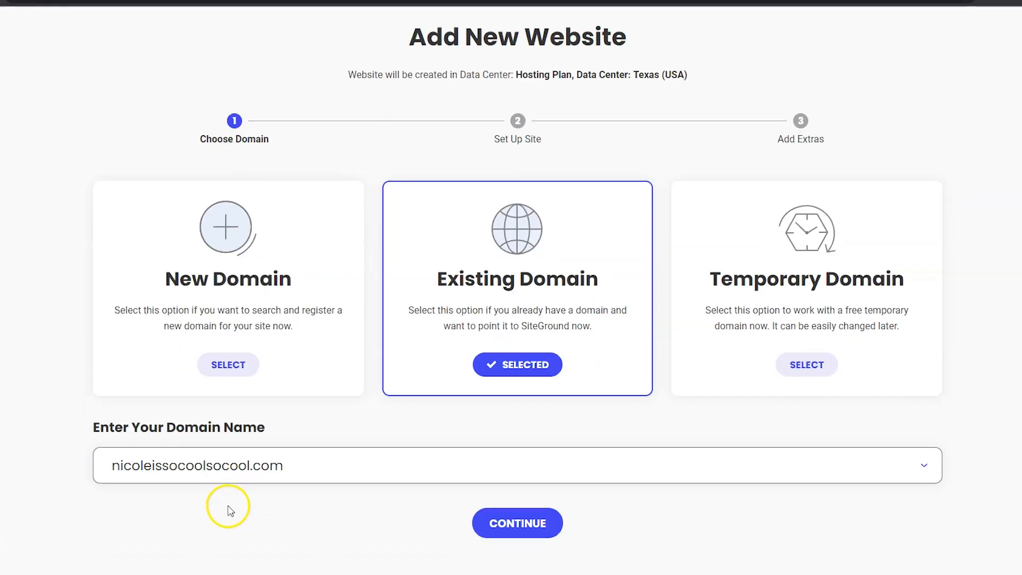
pyautogui.click(517, 523)
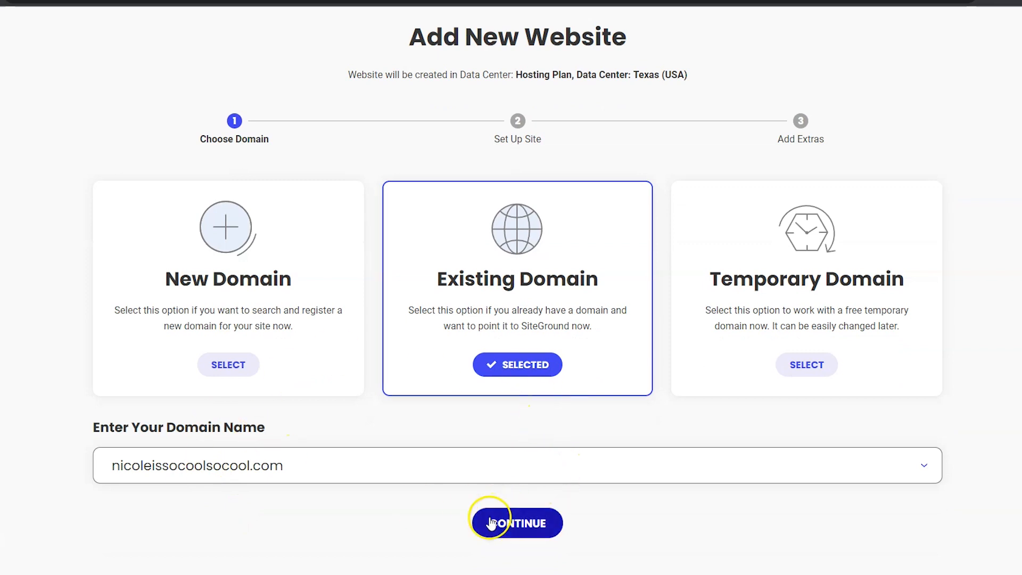
pyautogui.click(517, 522)
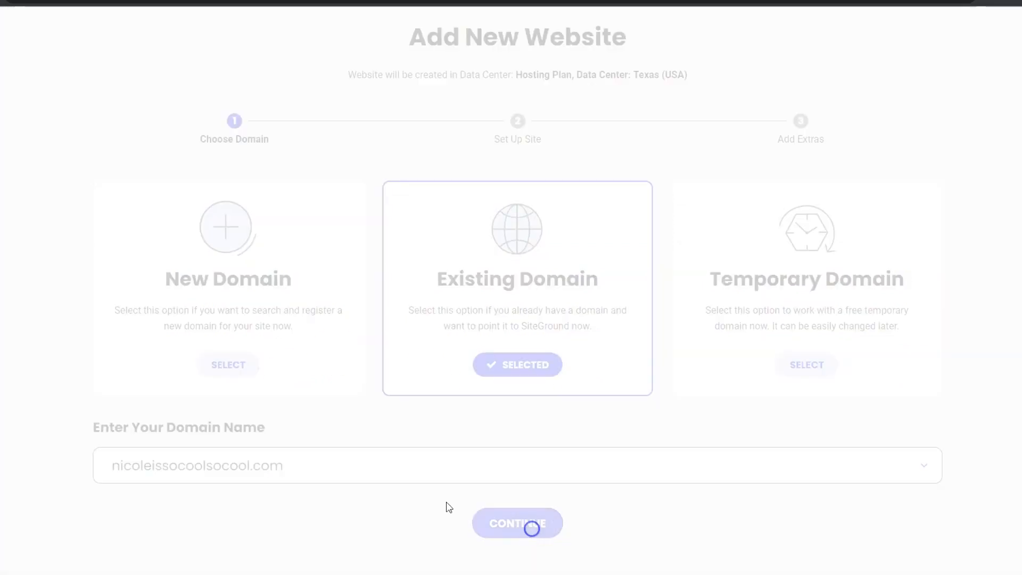
pyautogui.click(516, 523)
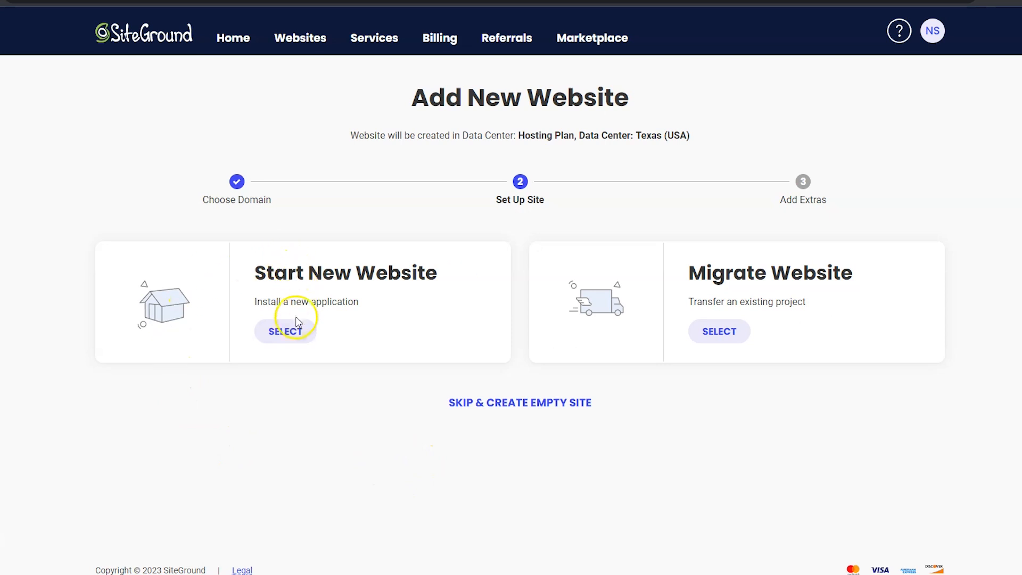
# Step: Choose Start New Website with WordPress as the application and continue to the extras step
pyautogui.click(285, 331)
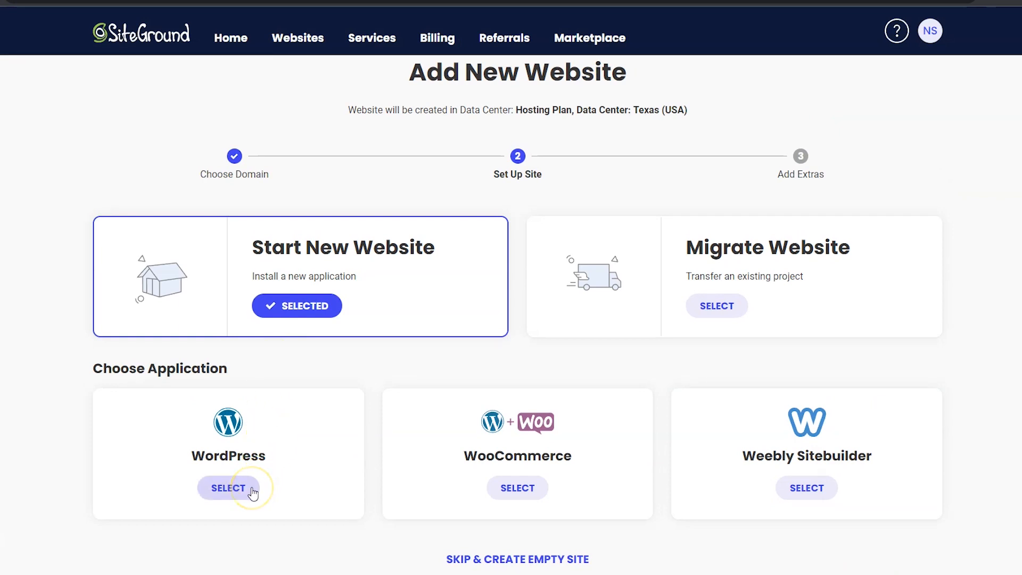
pyautogui.click(228, 488)
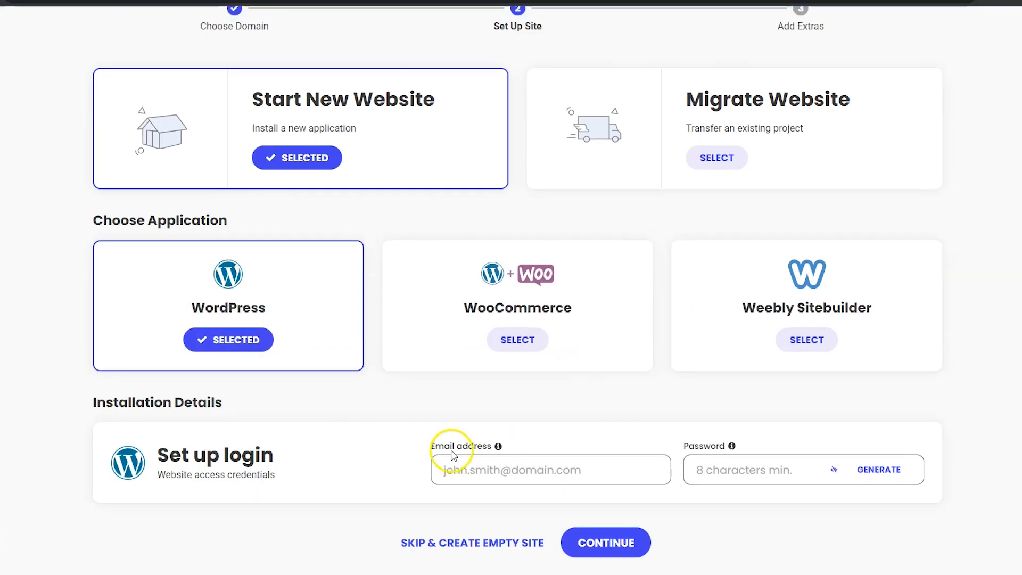
pyautogui.moveTo(754, 493)
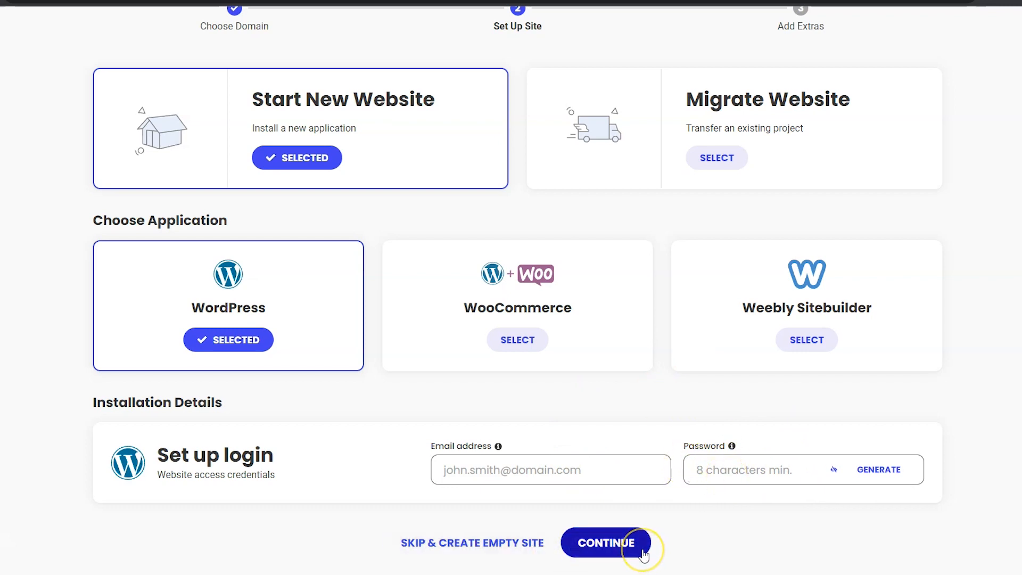
pyautogui.click(605, 543)
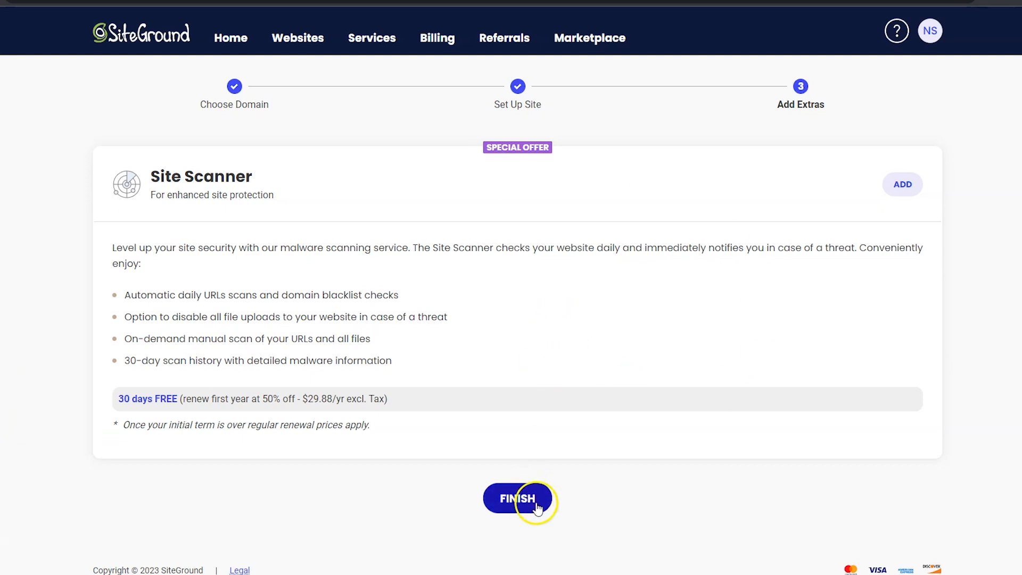
# Step: Finish creating the website without Site Scanner and enter its Site Tools dashboard
pyautogui.click(519, 499)
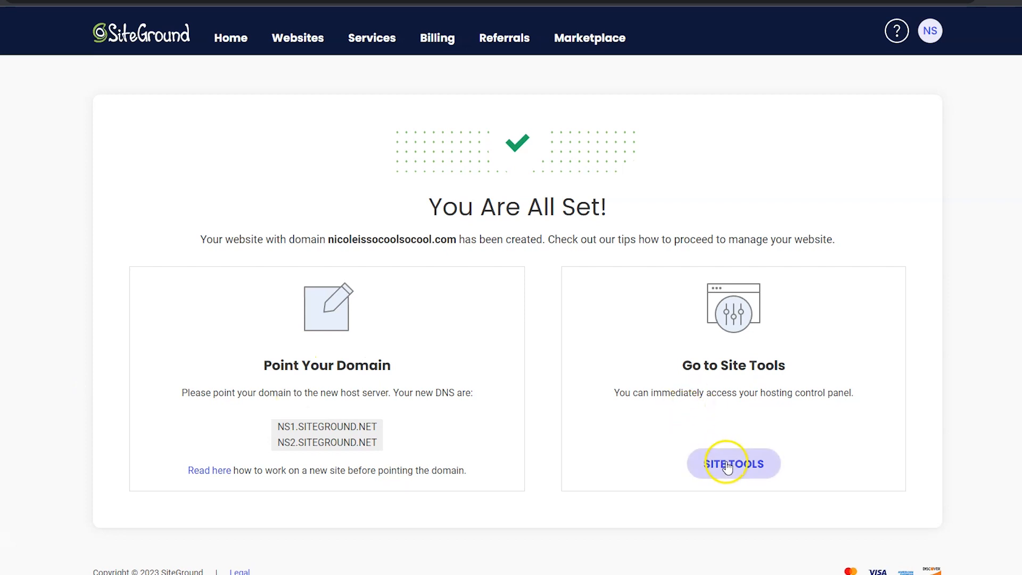
pyautogui.click(733, 463)
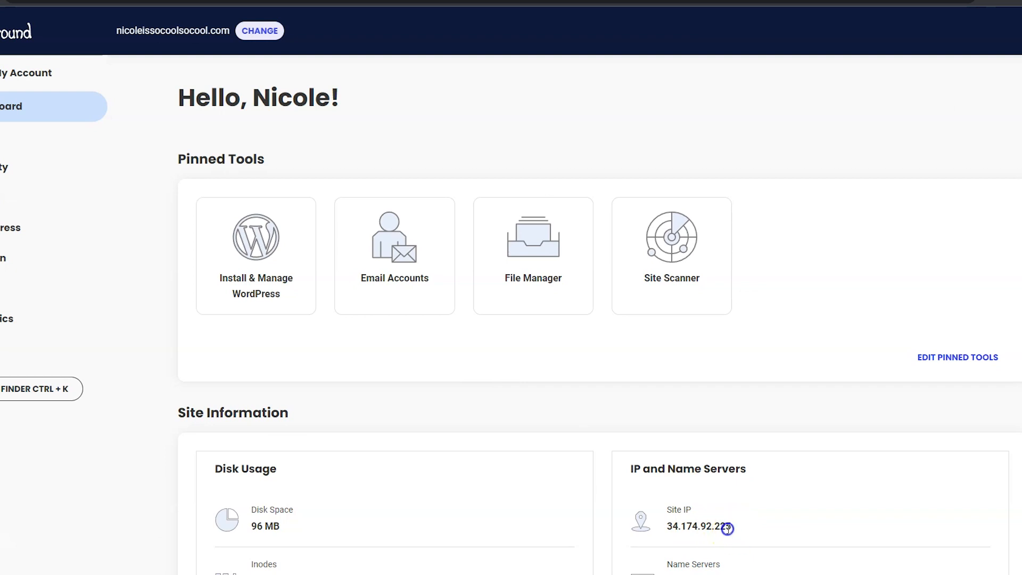
# Step: Select the Site IP address in Site Tools to copy it for the registrar
pyautogui.doubleClick(704, 526)
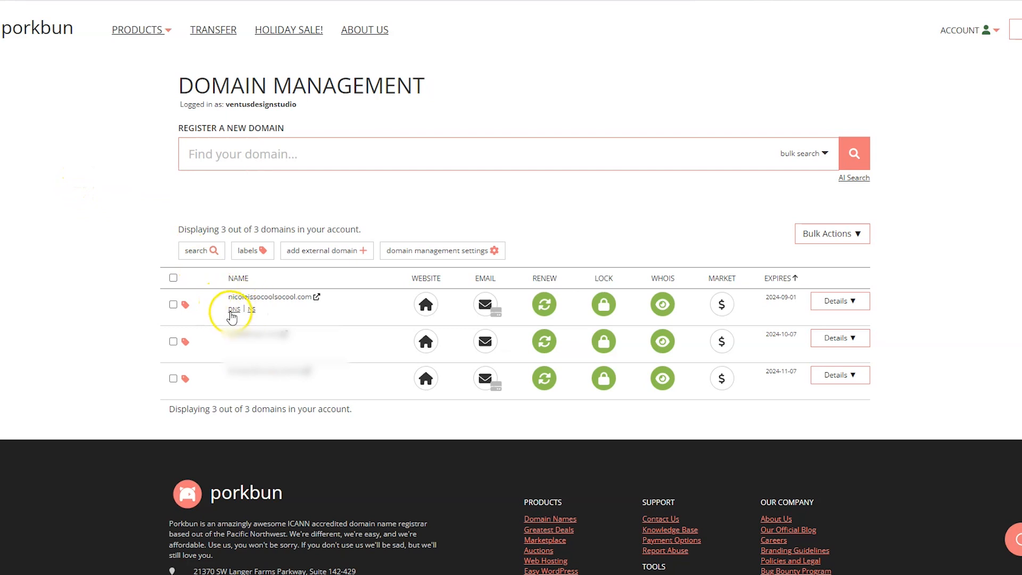
# Step: In Porkbun DNS records, delete the root and wildcard A records pointing to 45.63.104.15
pyautogui.click(235, 309)
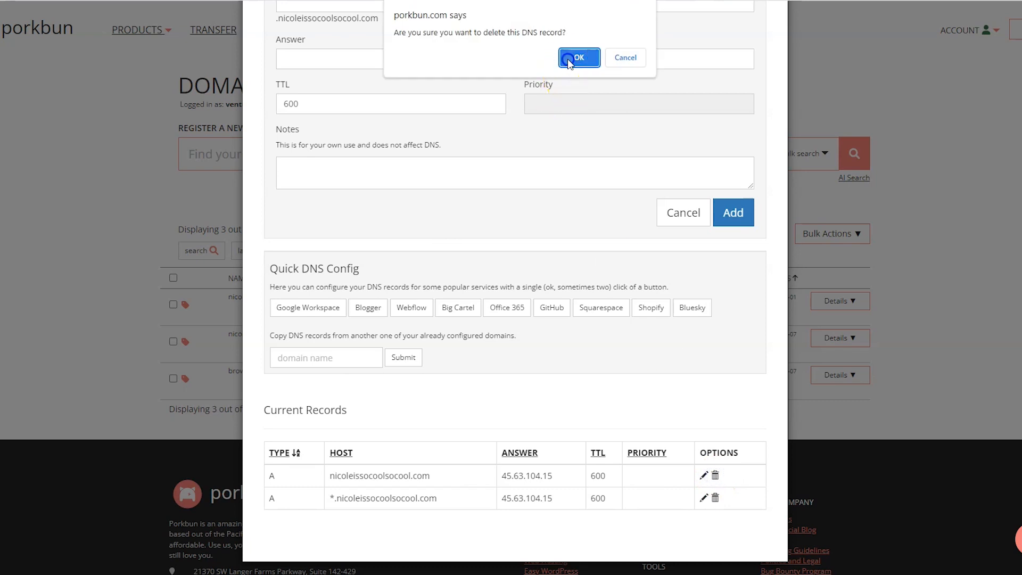
pyautogui.click(577, 58)
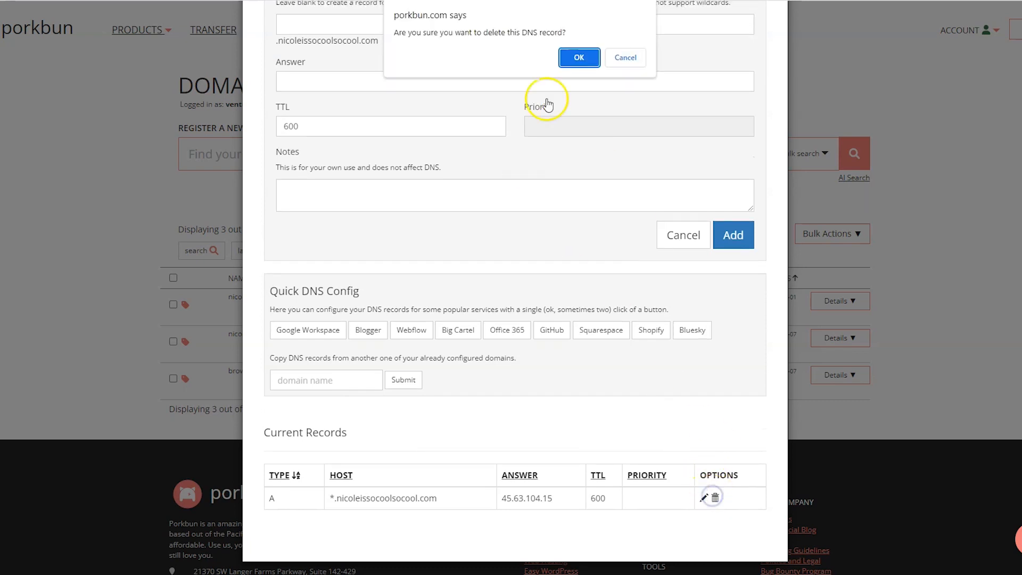
pyautogui.click(578, 58)
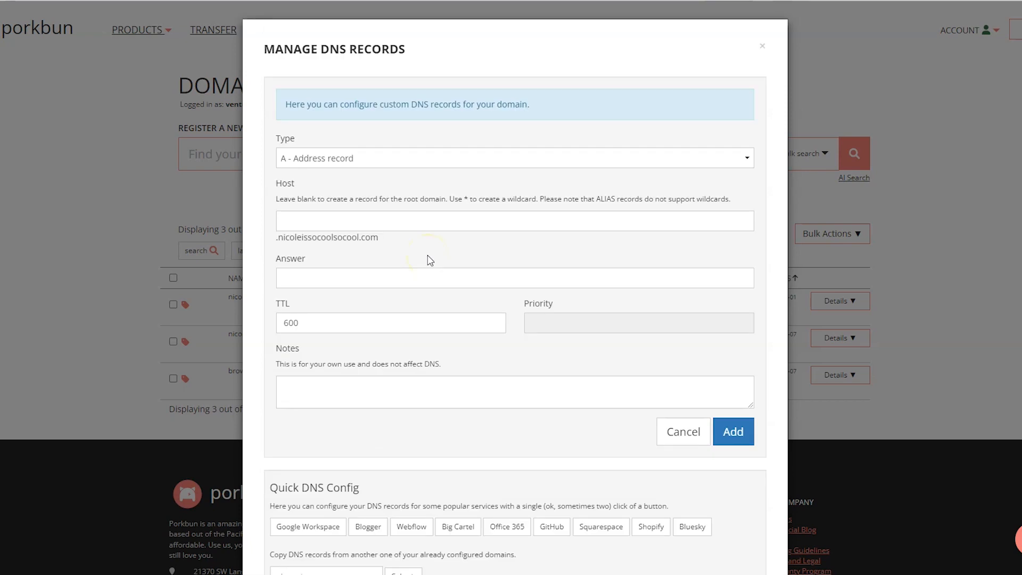
pyautogui.moveTo(430, 260)
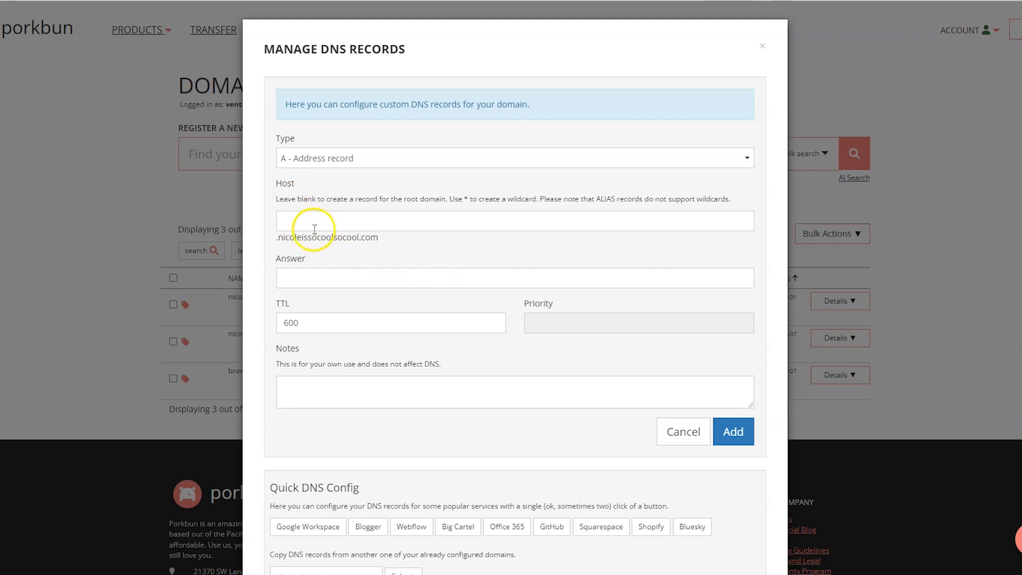
# Step: Add root and wildcard (*) A records both pointing to 34.174.92.225
pyautogui.click(515, 278)
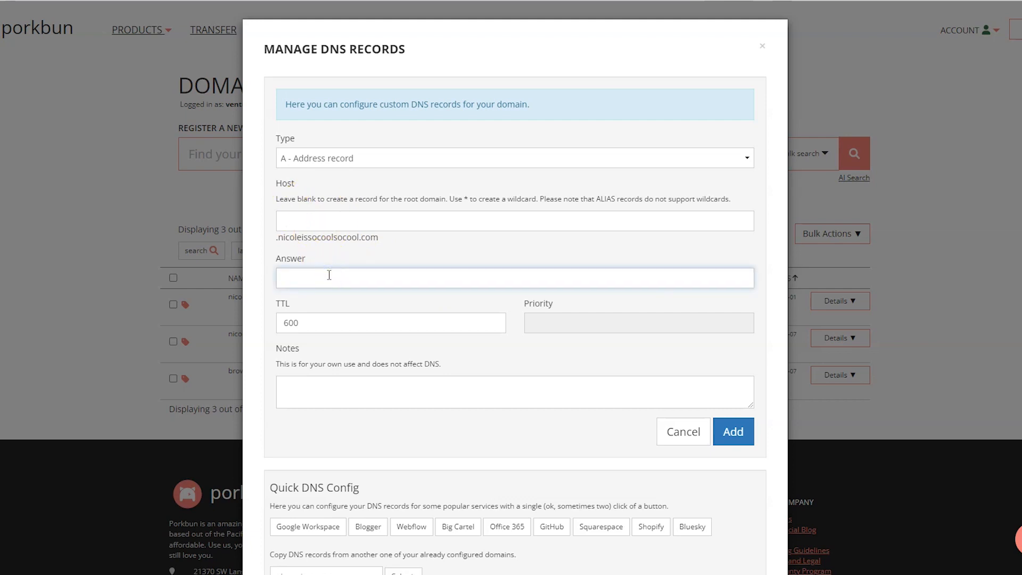
pyautogui.write('34.174.92.225')
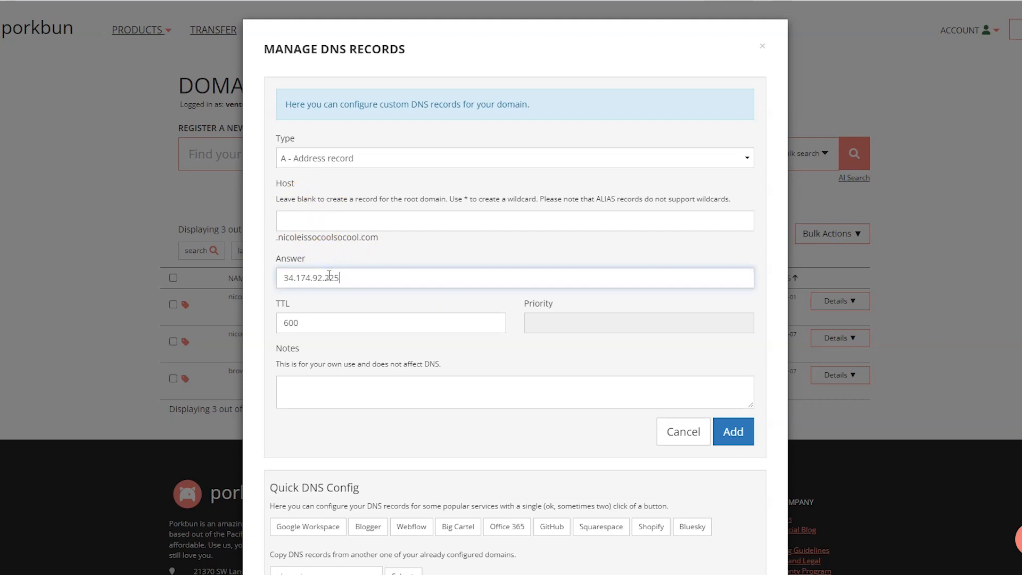
pyautogui.click(733, 431)
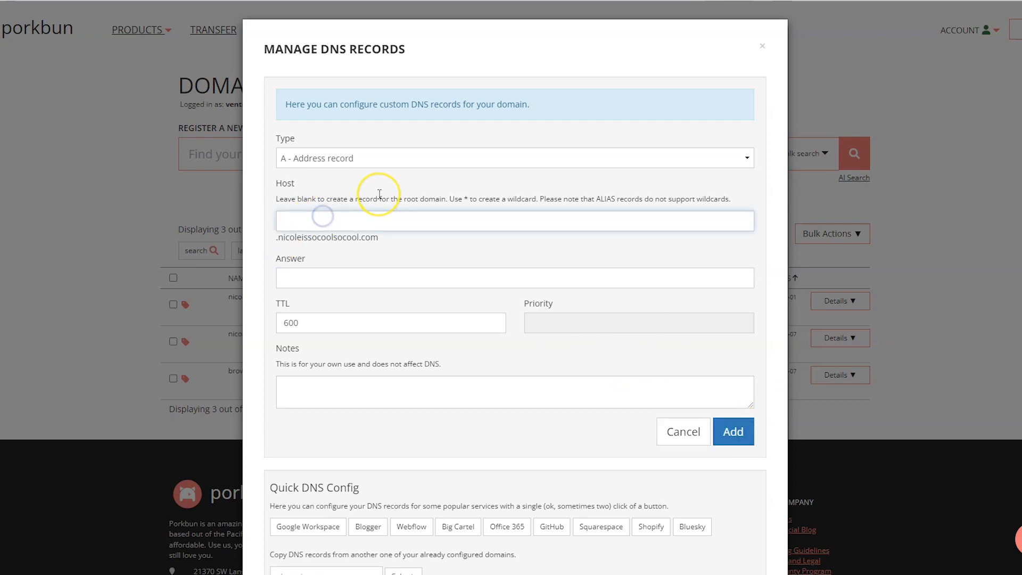
pyautogui.write('*')
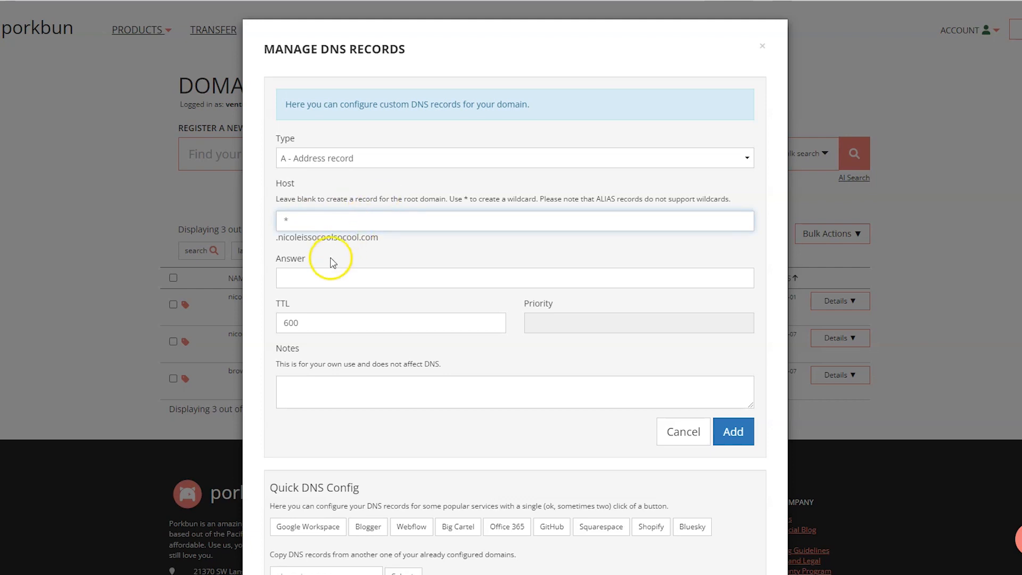
pyautogui.click(514, 277)
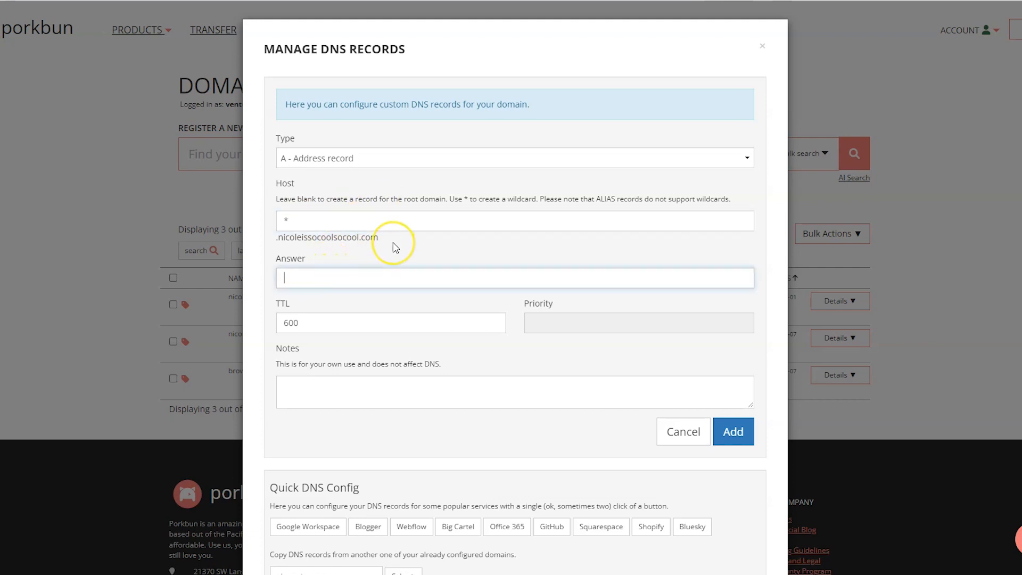
pyautogui.write('34.174.92.225')
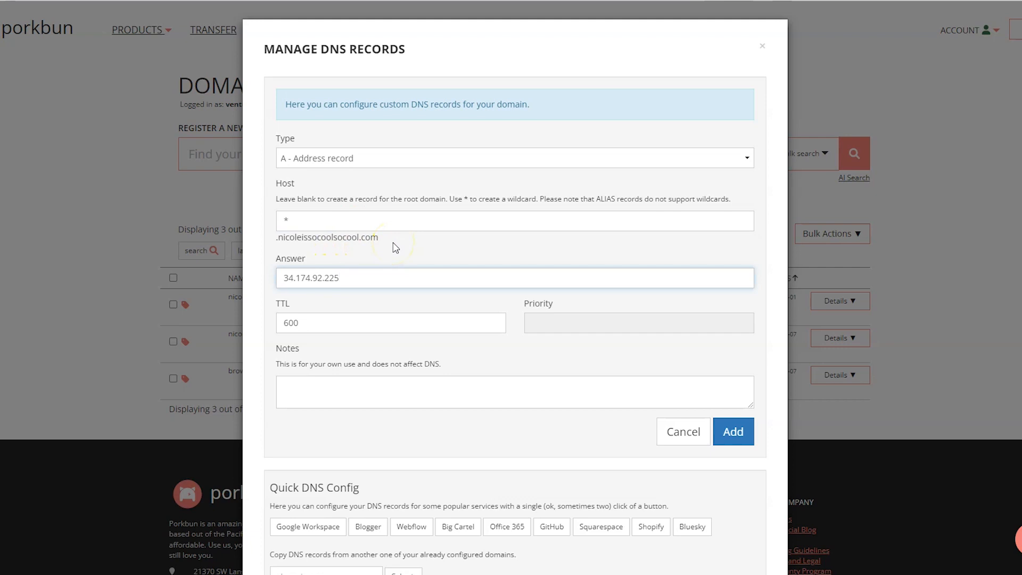
pyautogui.click(733, 431)
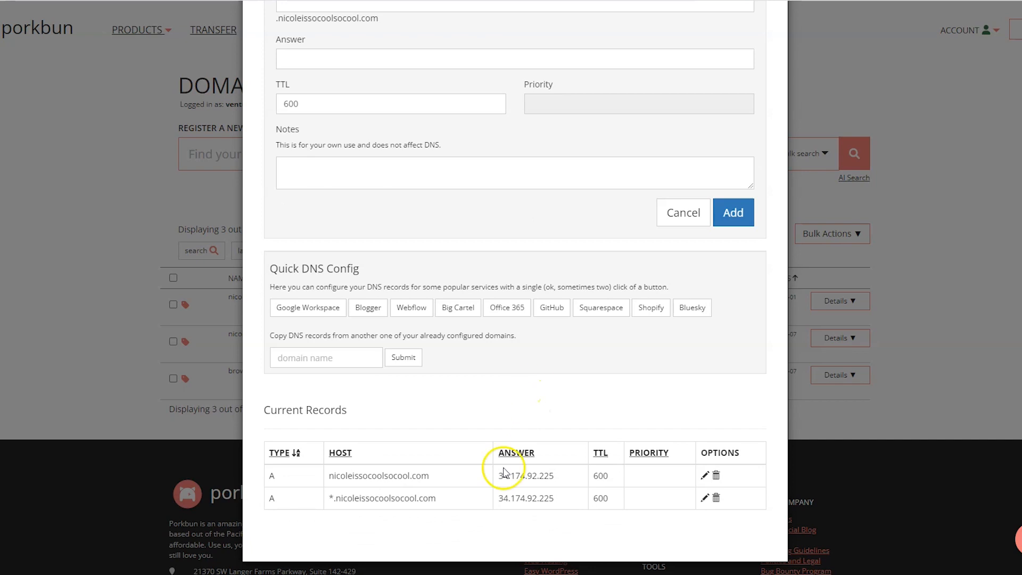
pyautogui.moveTo(573, 502)
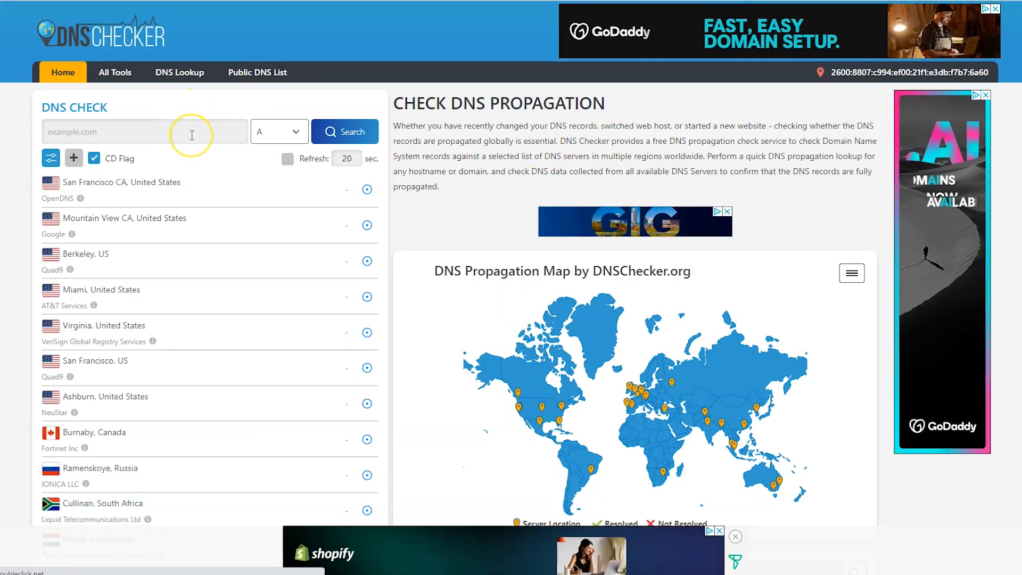
# Step: Run a DNS Checker A-record search for nicoleissocoolsocool.com and review worldwide resolution to 34.174.92.225
pyautogui.write('nicoleissocoolsocool.com')
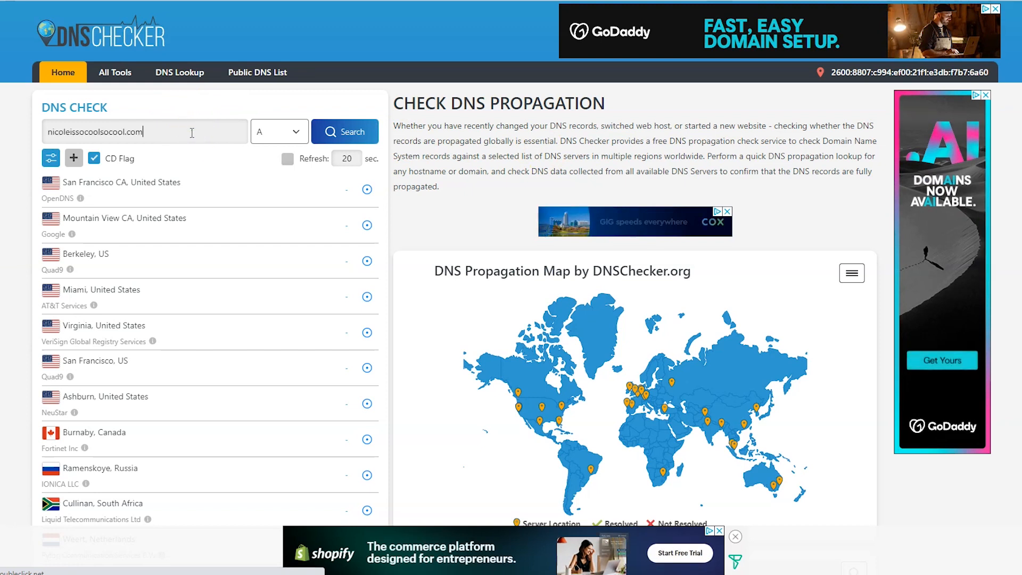
pyautogui.click(279, 131)
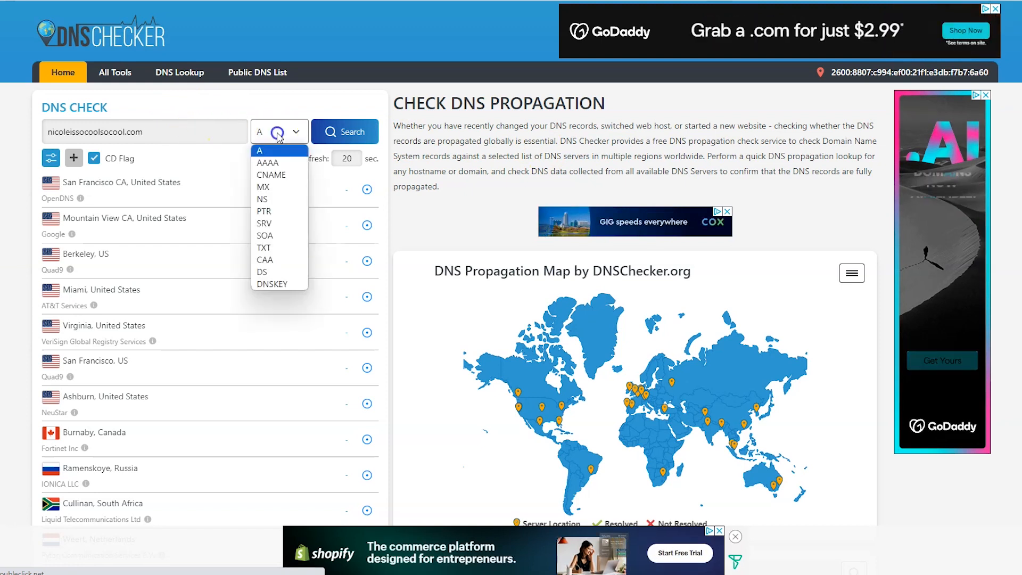
pyautogui.click(346, 132)
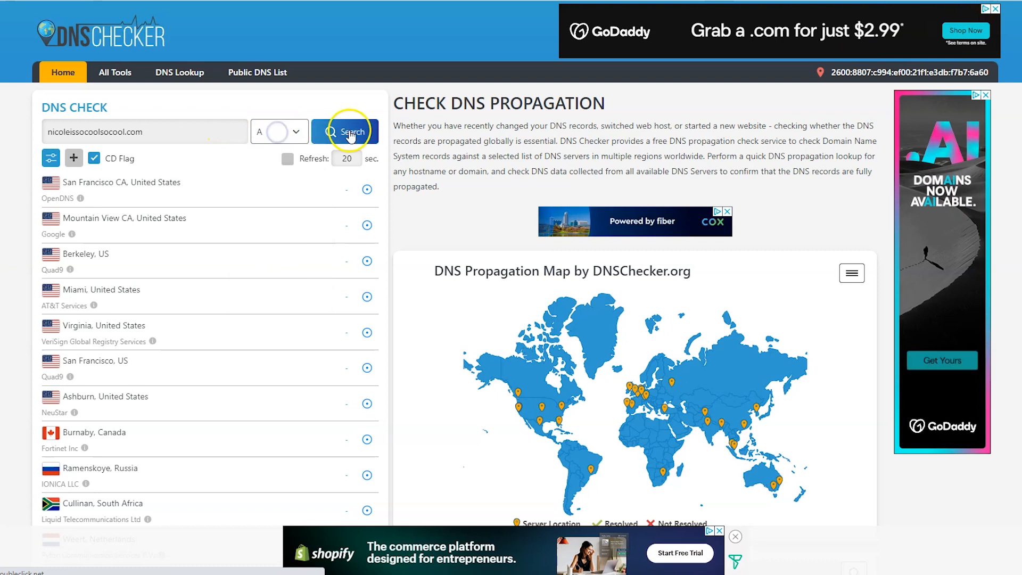
pyautogui.click(345, 131)
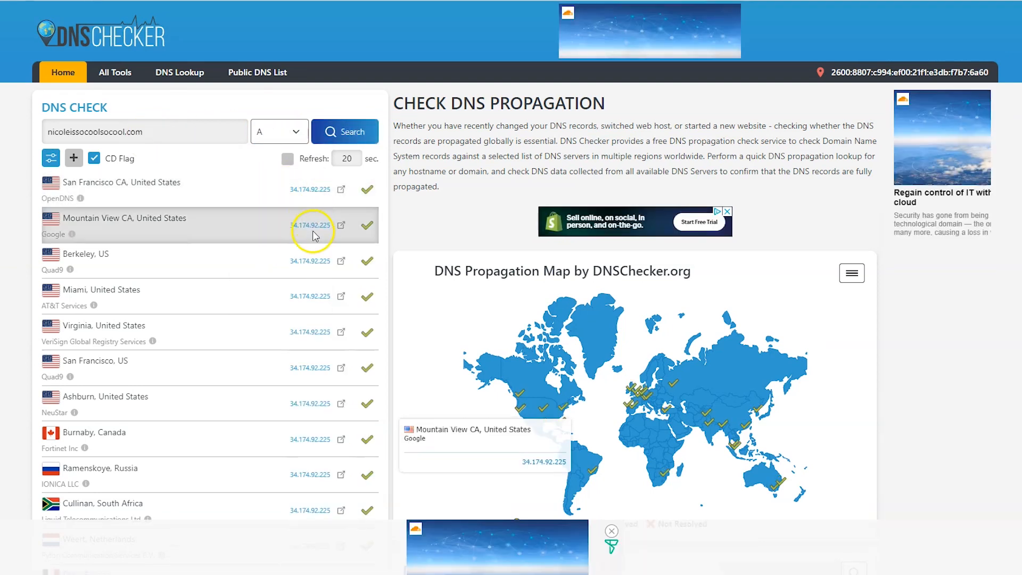
pyautogui.scroll(-3)
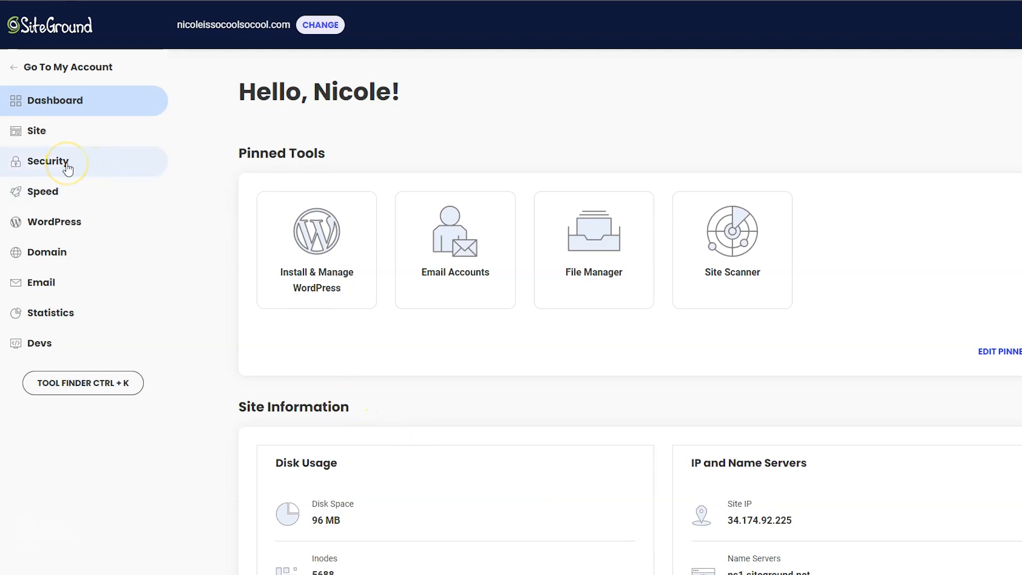
# Step: From Security > SSL Manager, get a Let's Encrypt certificate installed for the domain
pyautogui.click(47, 161)
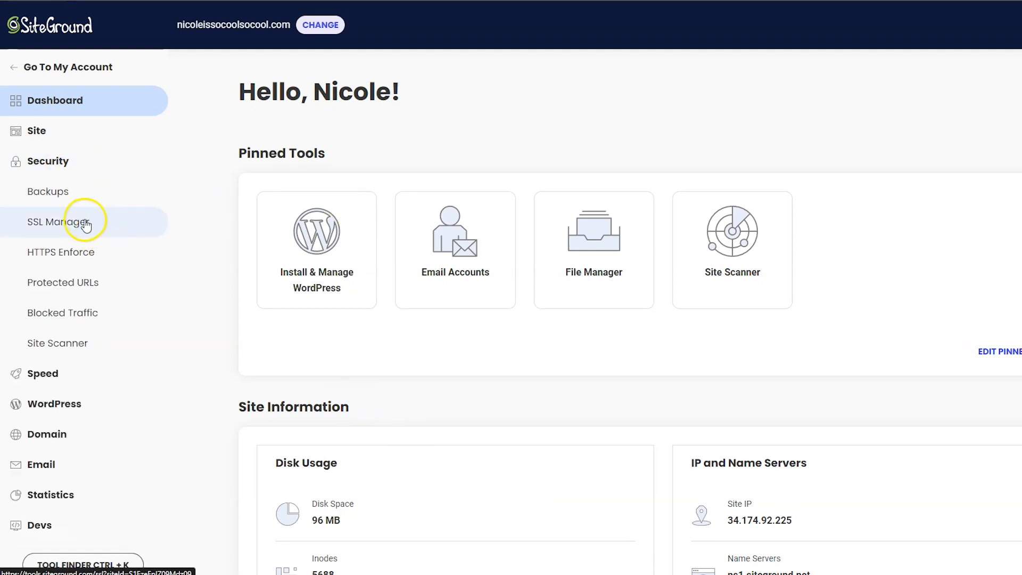
pyautogui.click(59, 221)
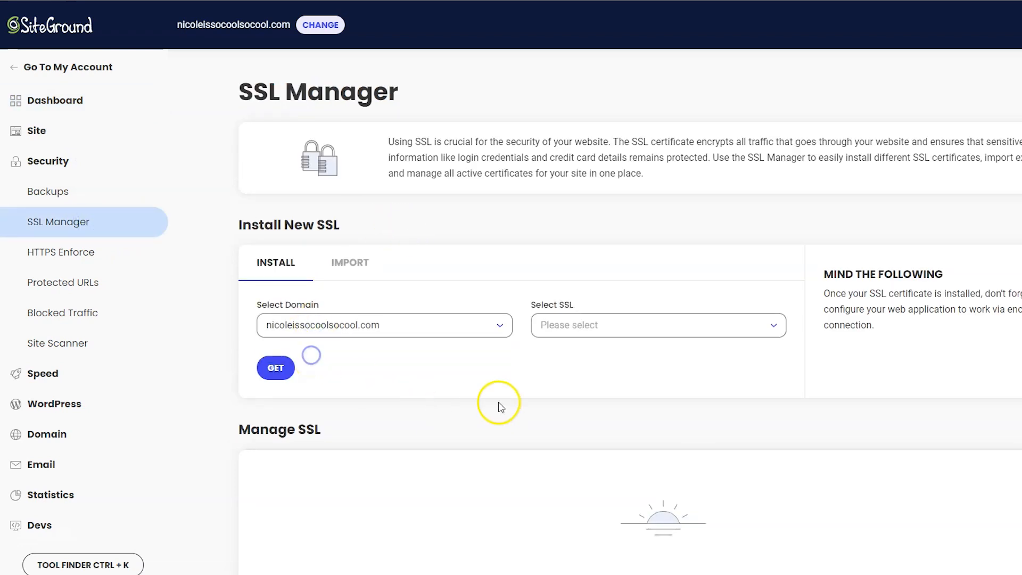
pyautogui.click(655, 325)
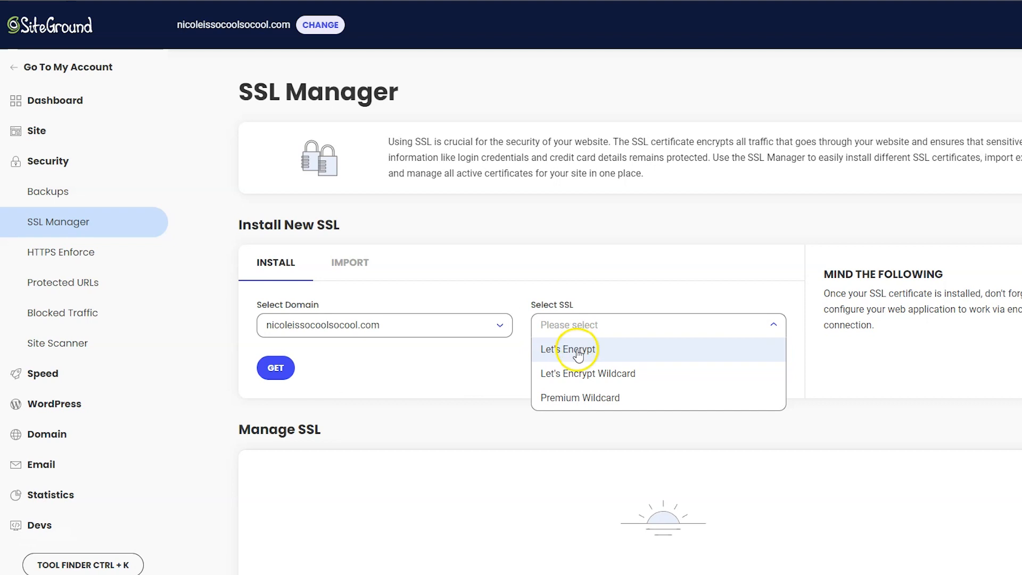
pyautogui.click(570, 350)
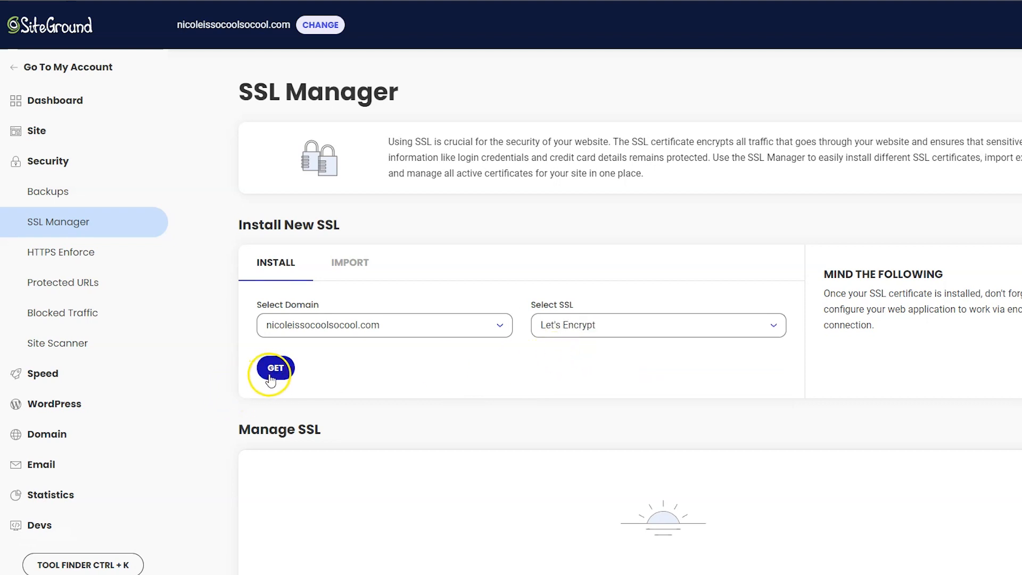
pyautogui.click(275, 374)
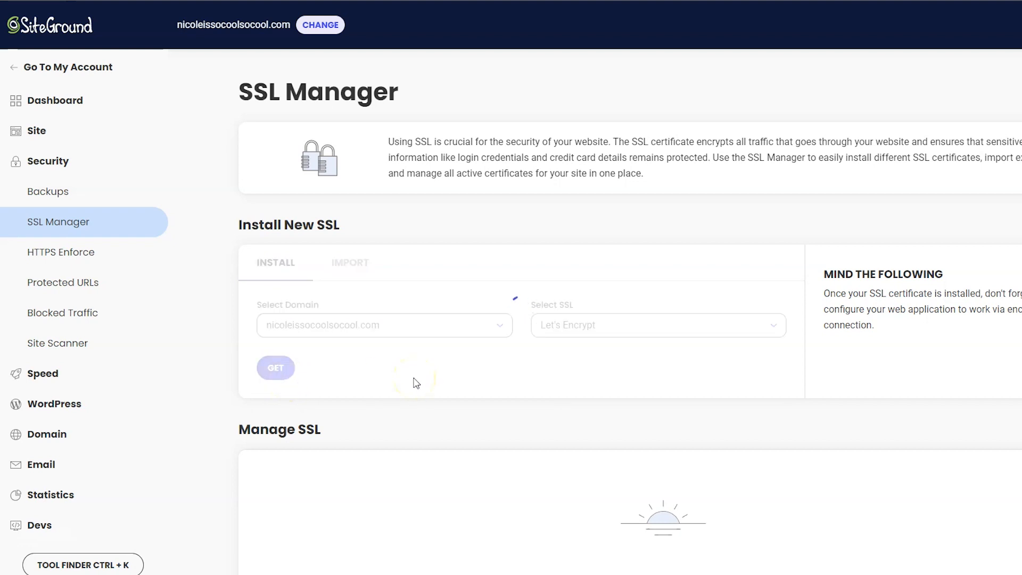
pyautogui.click(276, 368)
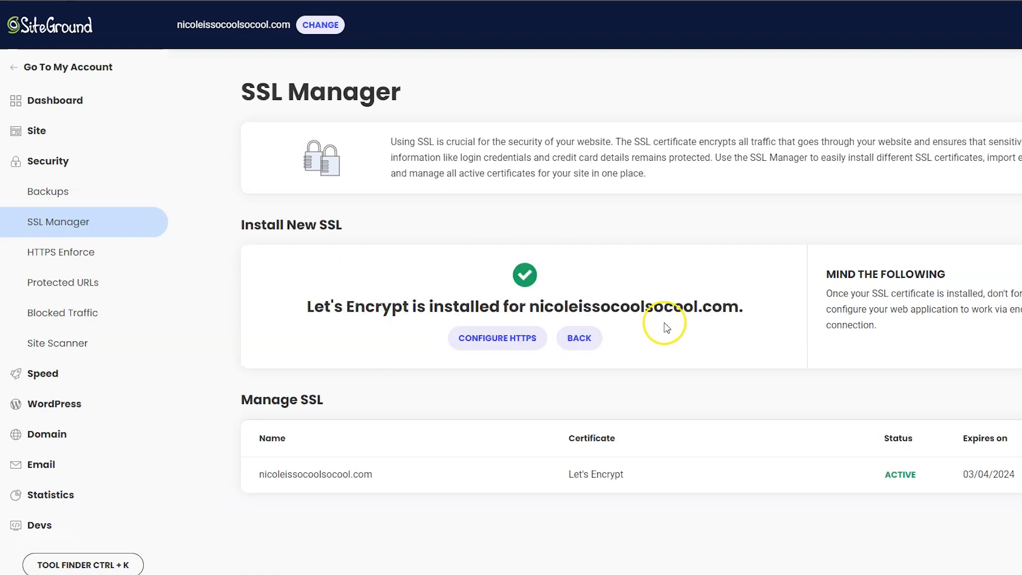
pyautogui.moveTo(796, 365)
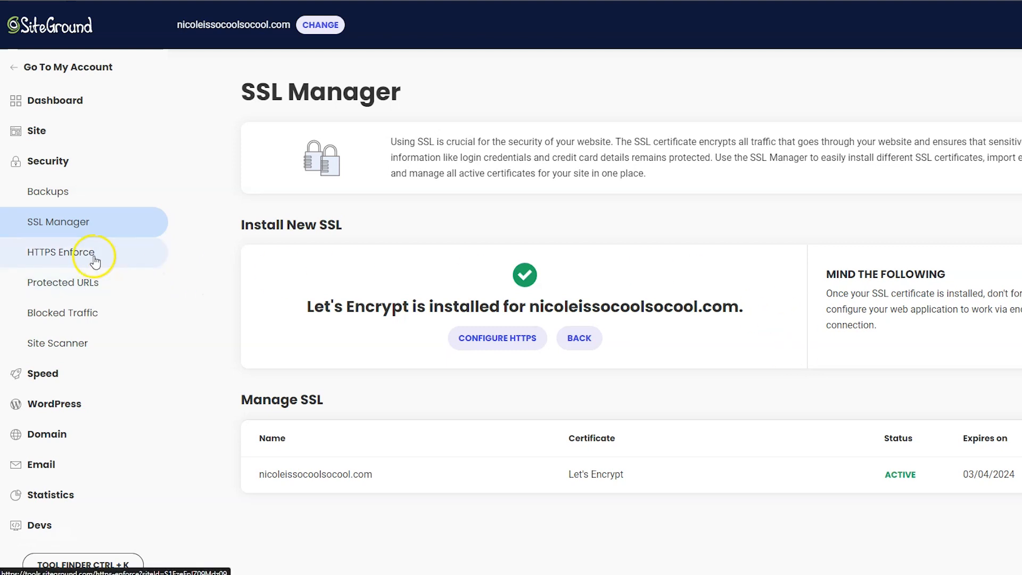
# Step: Switch on the HTTPS Enforce toggle for the domain under Security
pyautogui.click(62, 252)
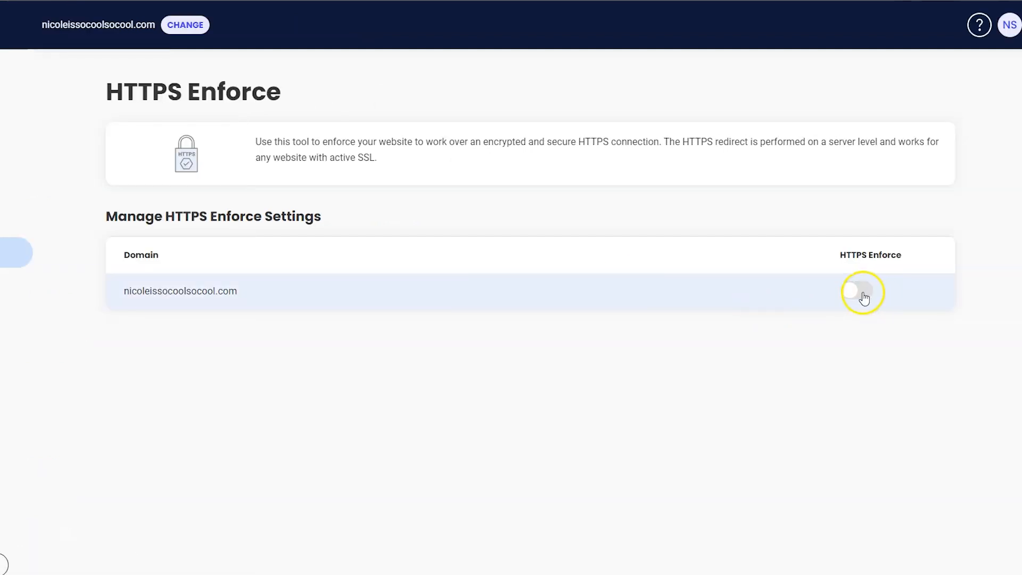
pyautogui.click(860, 291)
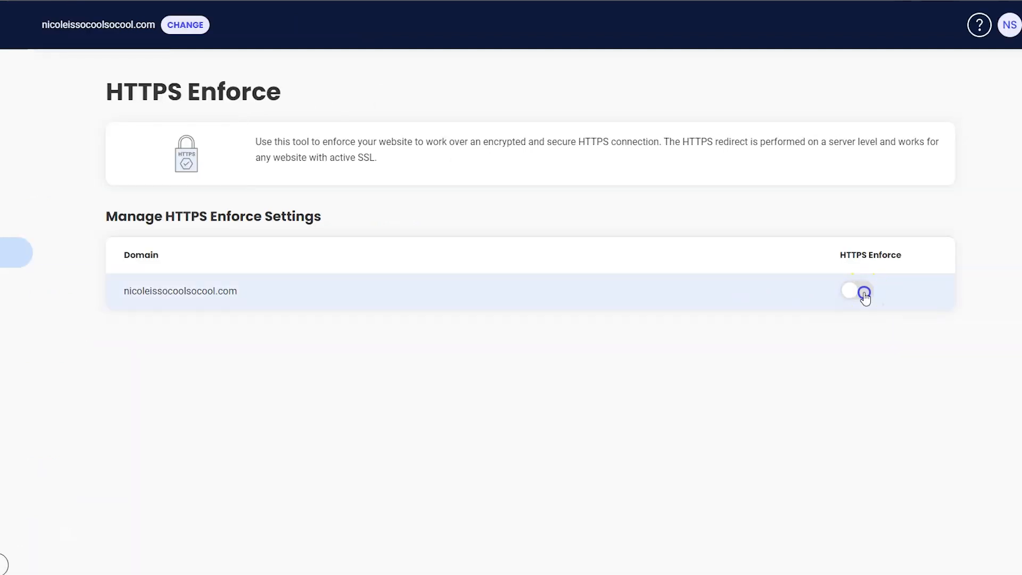
pyautogui.click(856, 289)
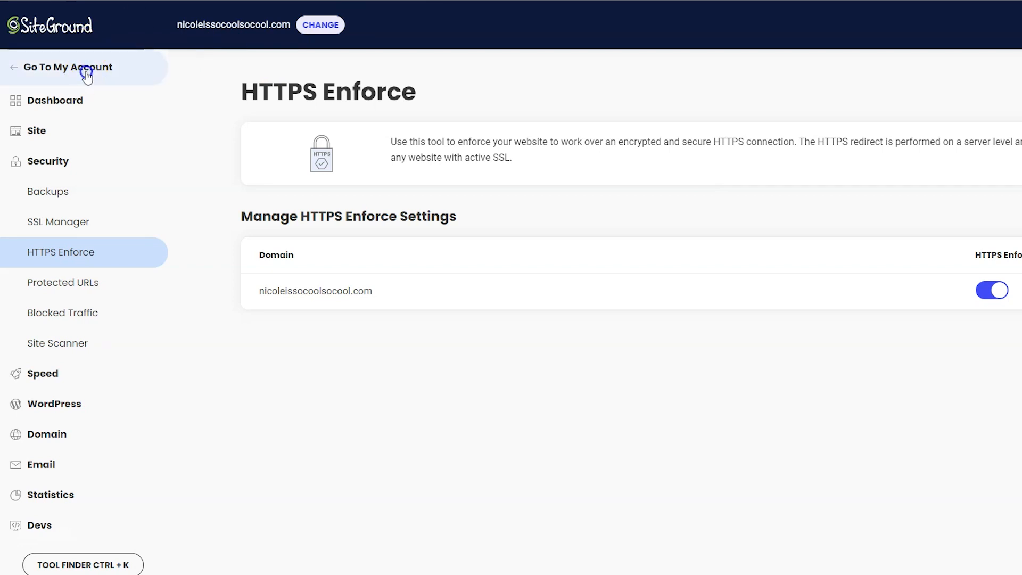
# Step: Back on the account home, dismiss the temporary URL and transfer email walk-through cards, answering YES
pyautogui.click(69, 67)
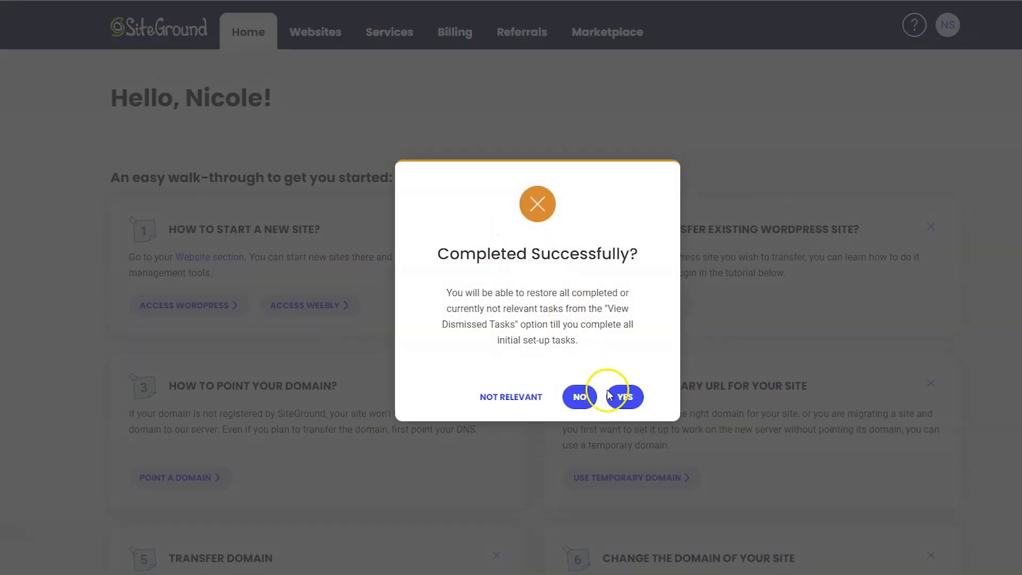
pyautogui.click(625, 397)
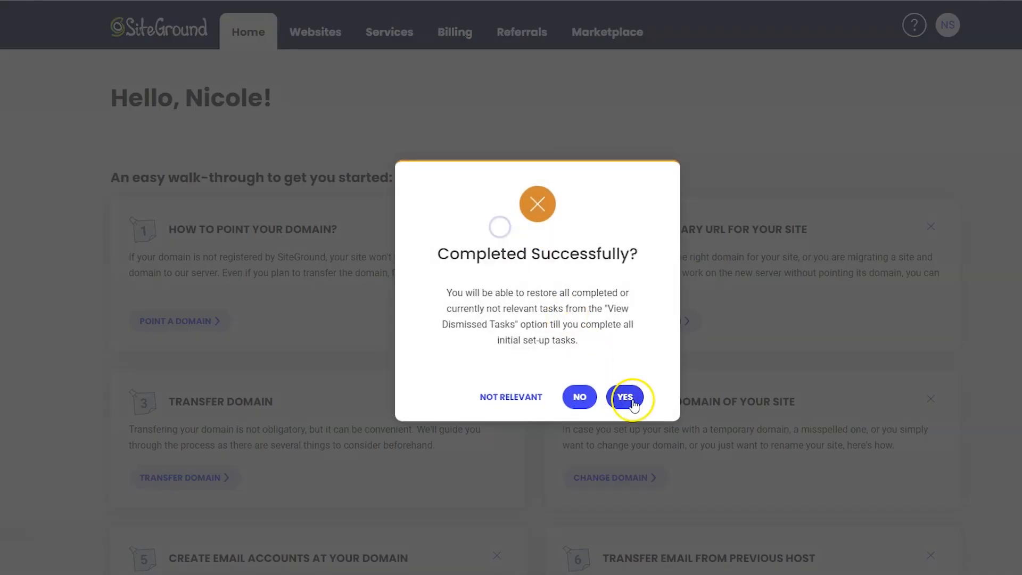
pyautogui.click(625, 397)
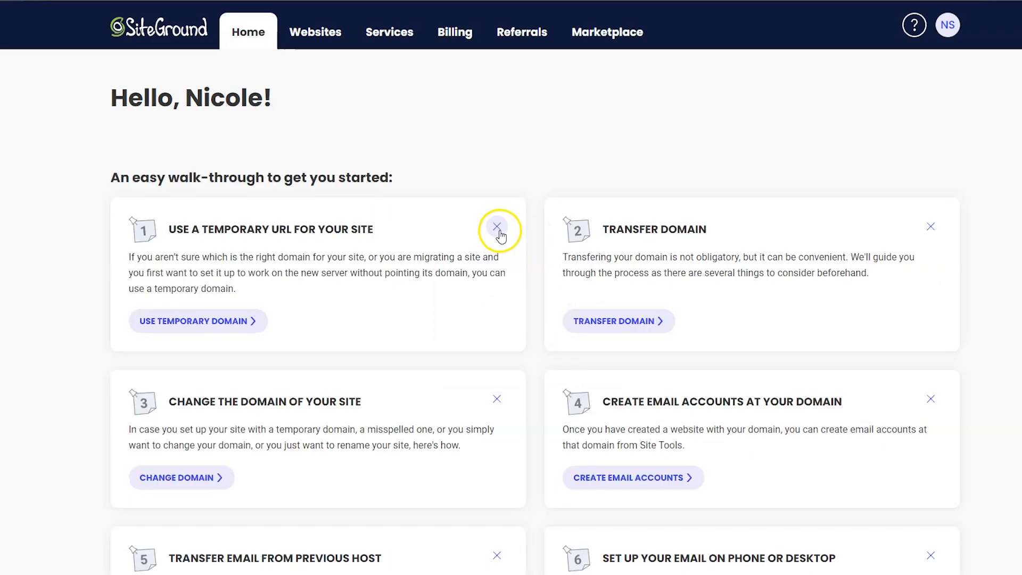
pyautogui.click(497, 230)
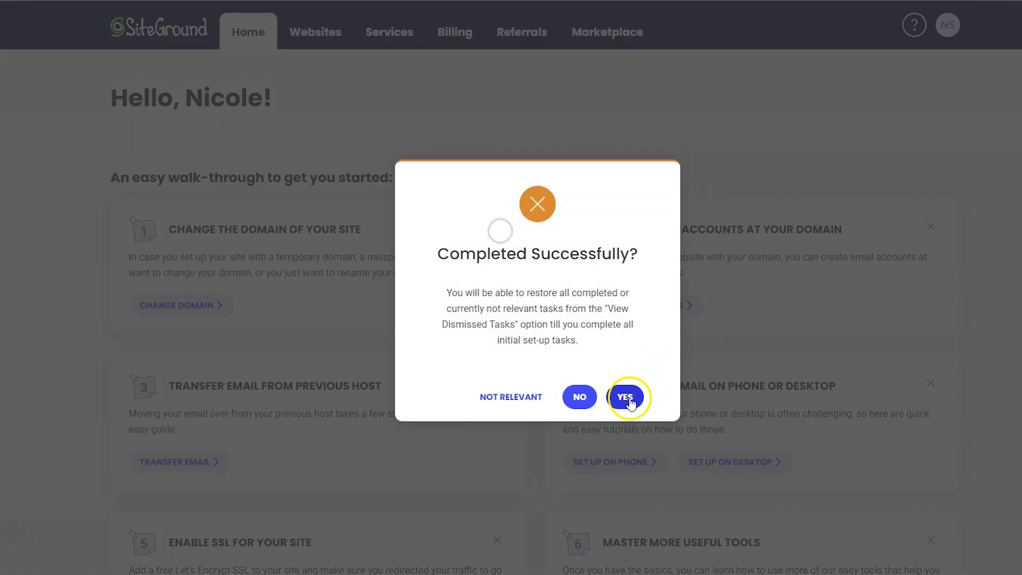
pyautogui.click(625, 396)
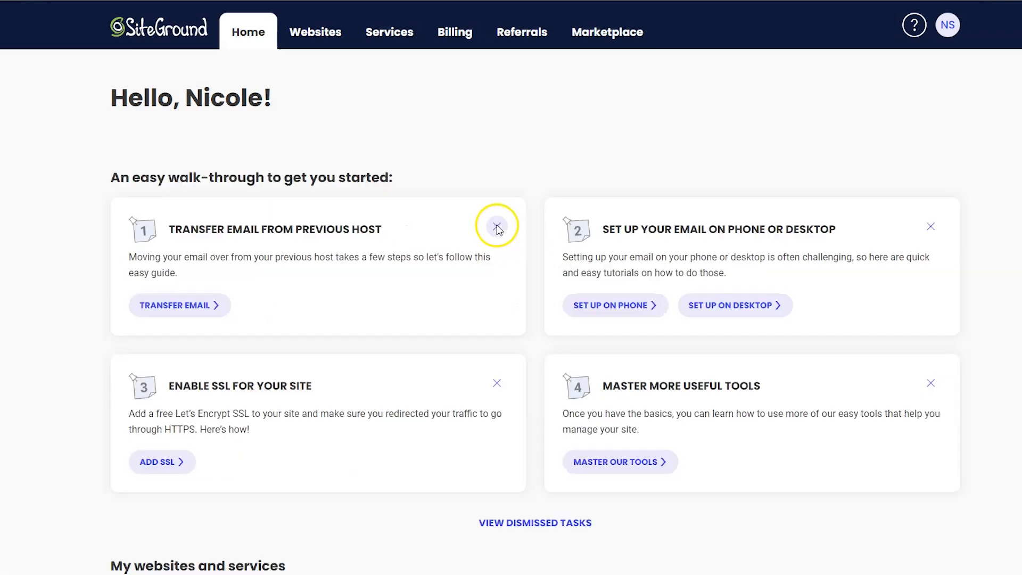
pyautogui.click(497, 226)
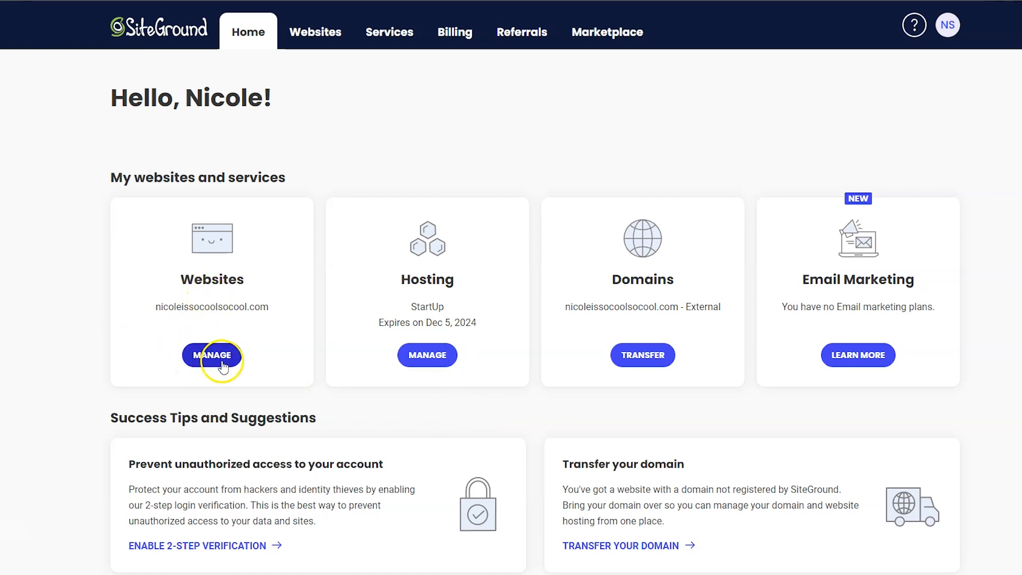
# Step: From the Websites card, manage the site, enter WordPress Admin and exit the starter wizard
pyautogui.click(211, 355)
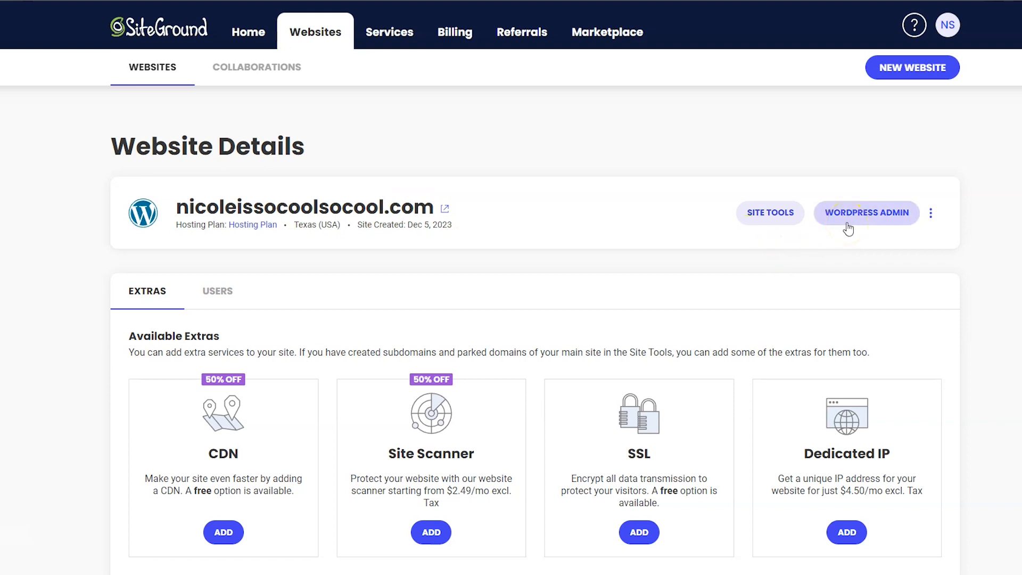
pyautogui.click(866, 213)
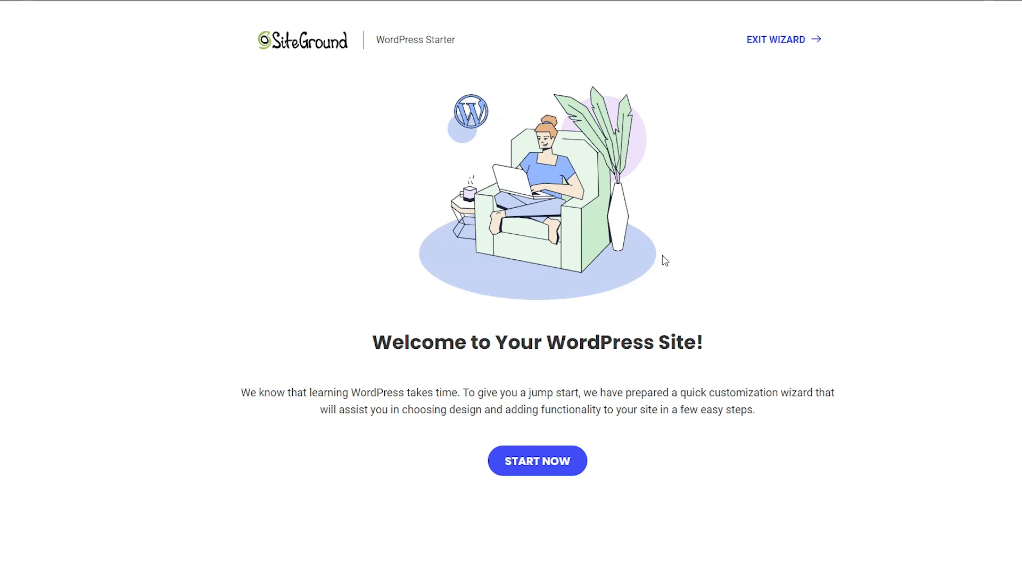
pyautogui.moveTo(702, 182)
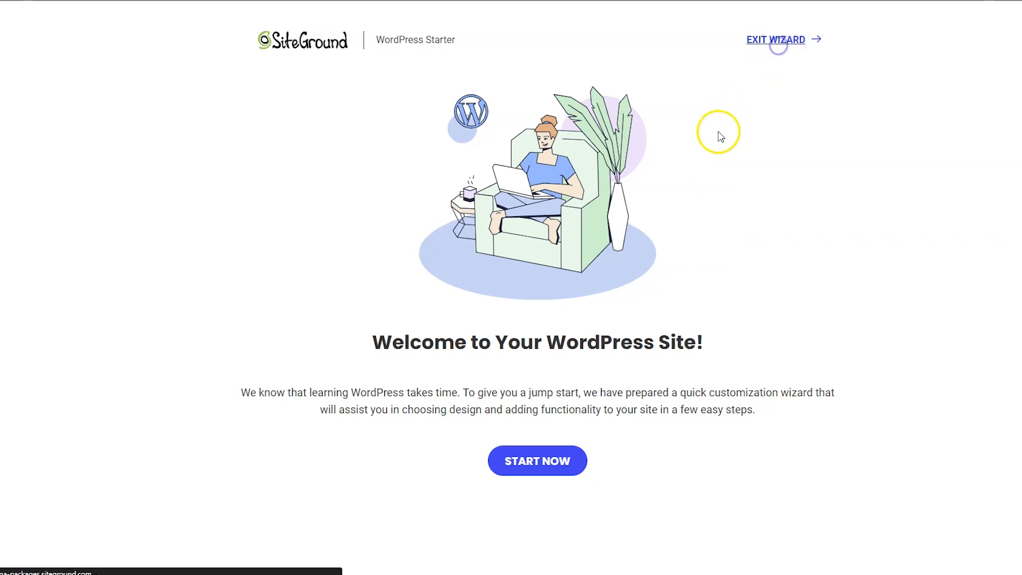
pyautogui.click(776, 39)
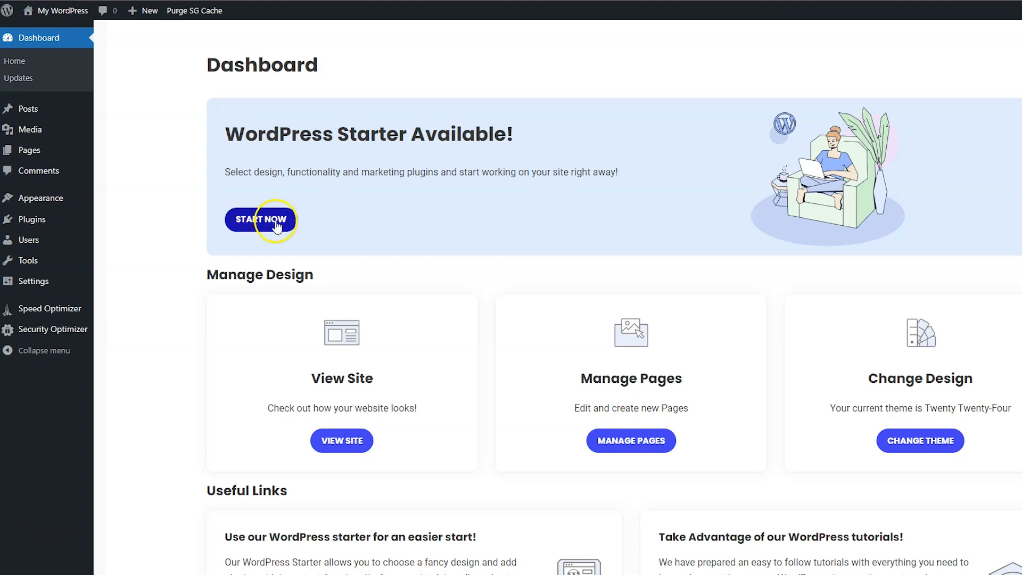
# Step: In Speed Optimizer's Environment settings, switch on HTTPS Enforce and confirm the logout warning
pyautogui.click(50, 307)
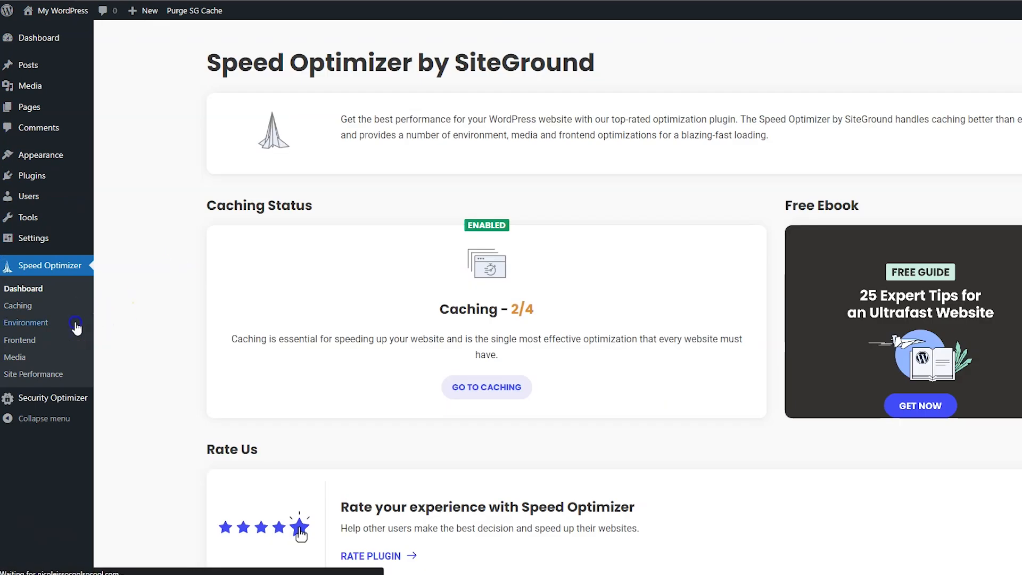
pyautogui.click(26, 322)
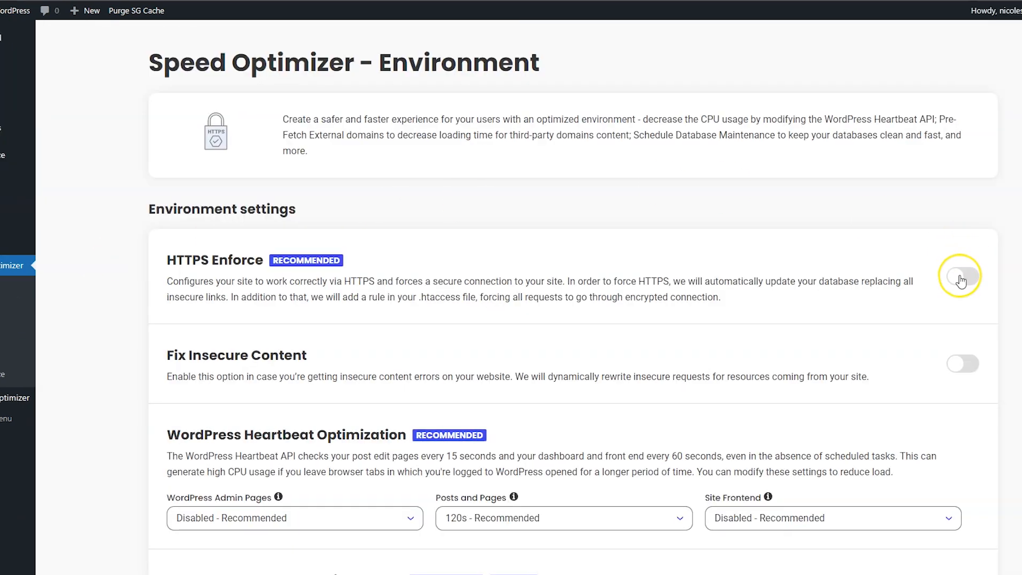
pyautogui.click(963, 275)
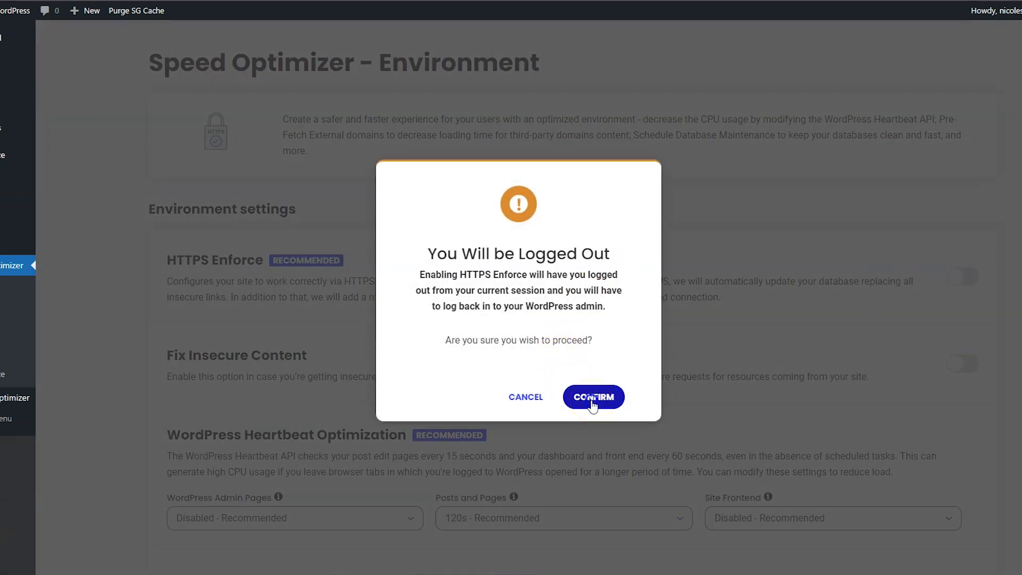
pyautogui.click(594, 396)
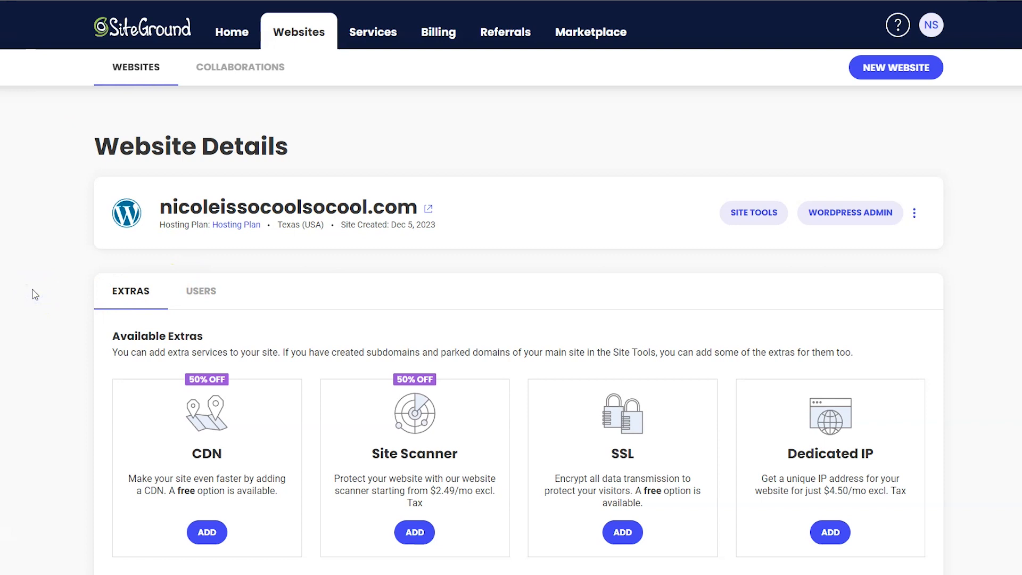
pyautogui.moveTo(850, 213)
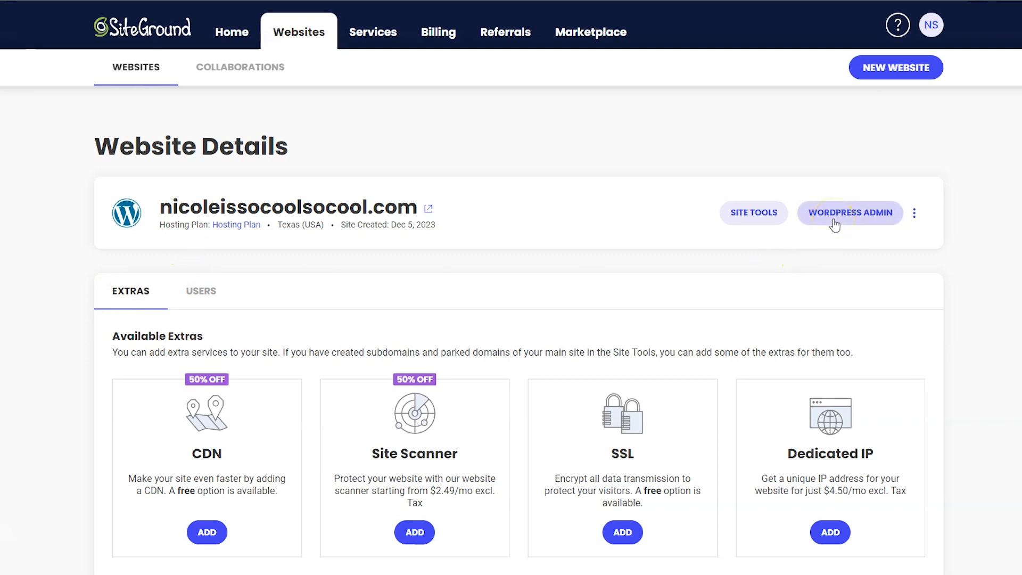
# Step: Re-enter WordPress Admin and visit the live site, now loading over HTTPS
pyautogui.click(850, 213)
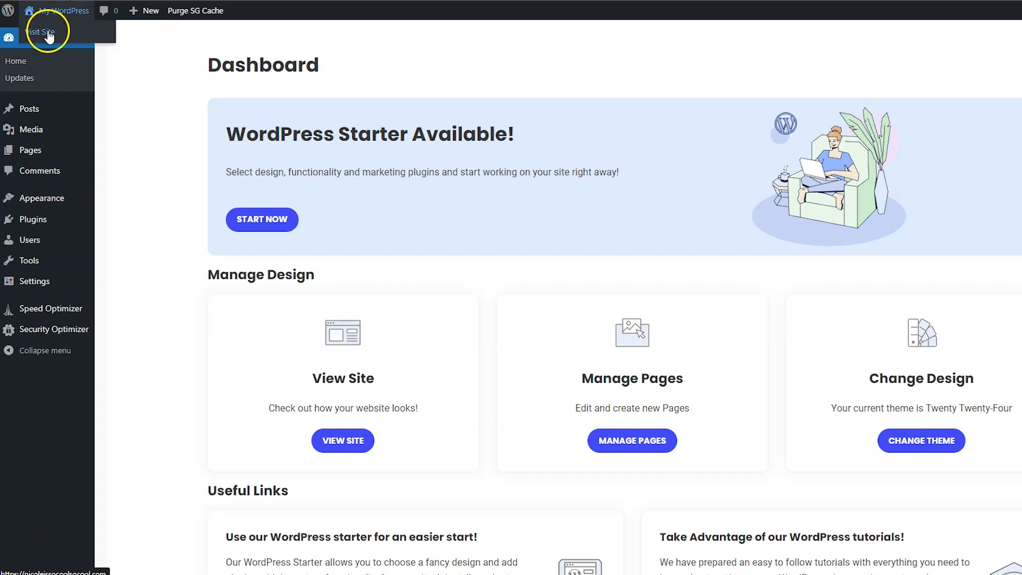
pyautogui.click(41, 32)
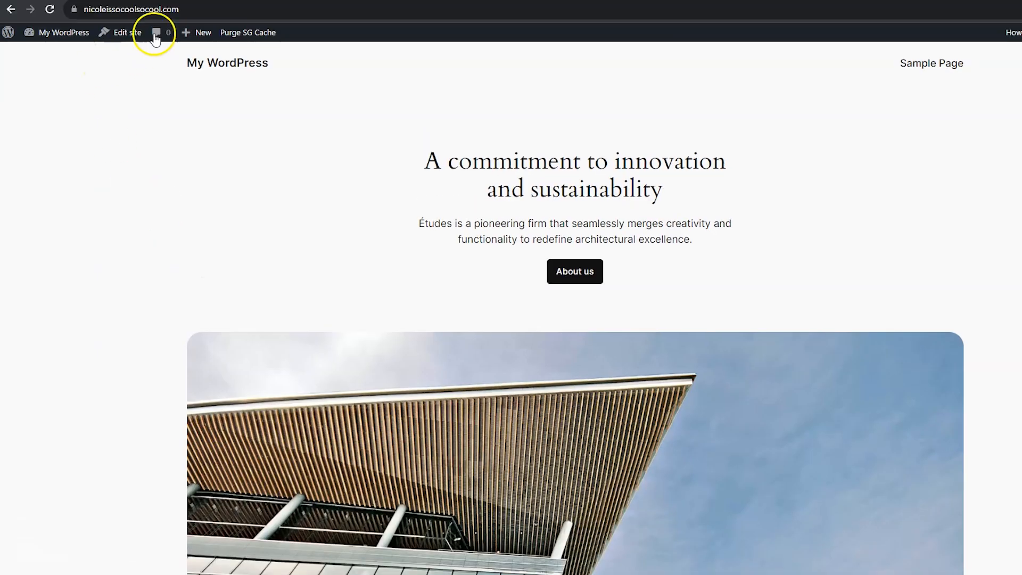